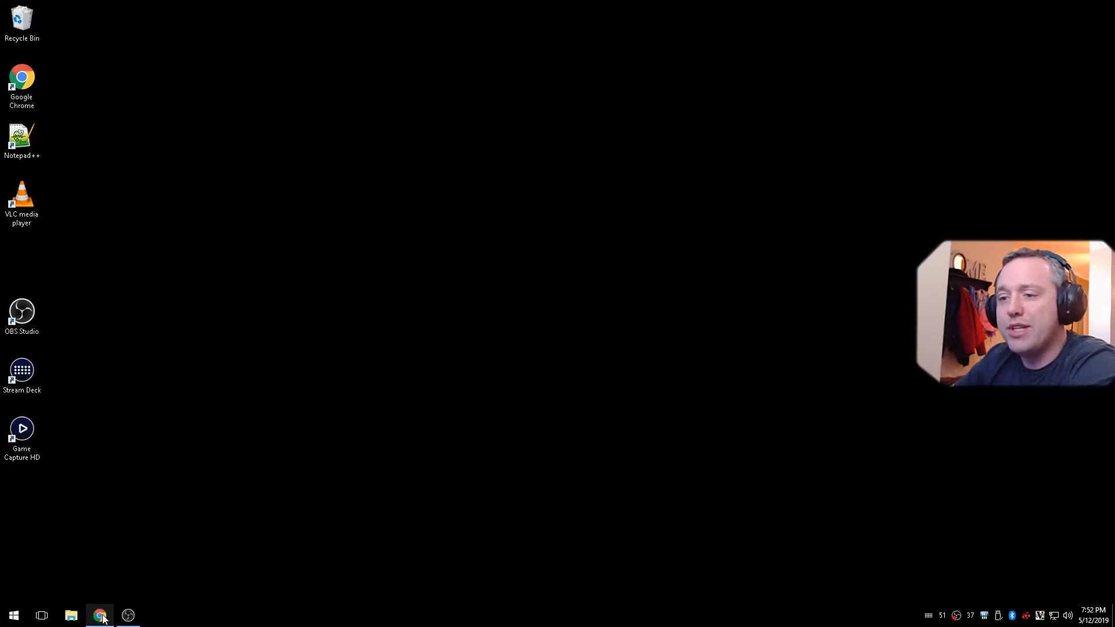
Launch Google Chrome from the taskbar on the system76.com/pop page.
left_click(100, 615)
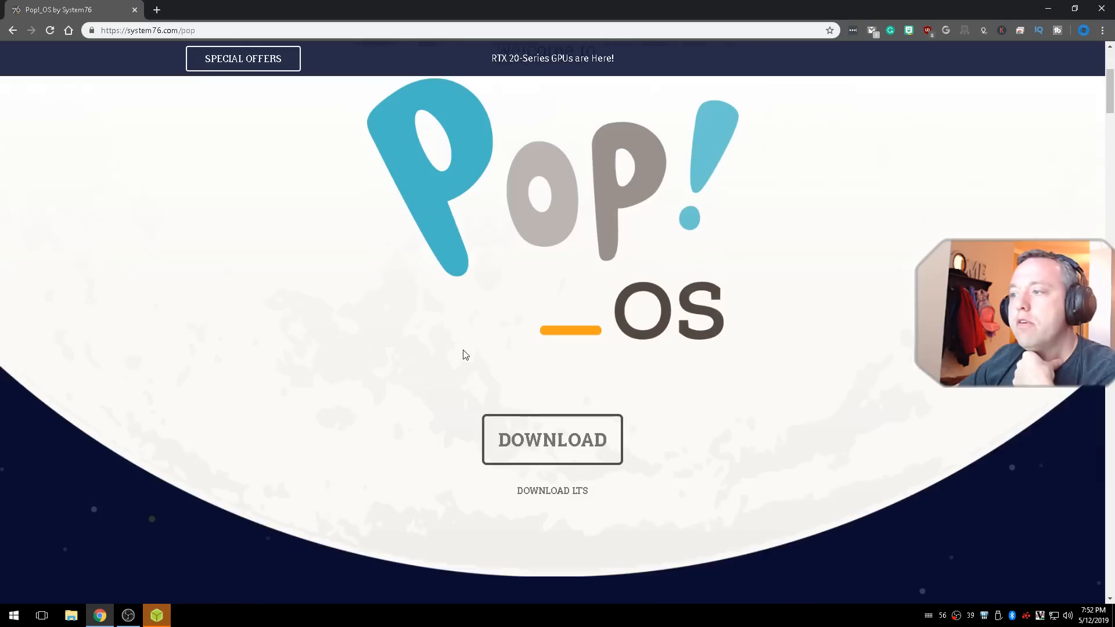
mouse_move(552, 439)
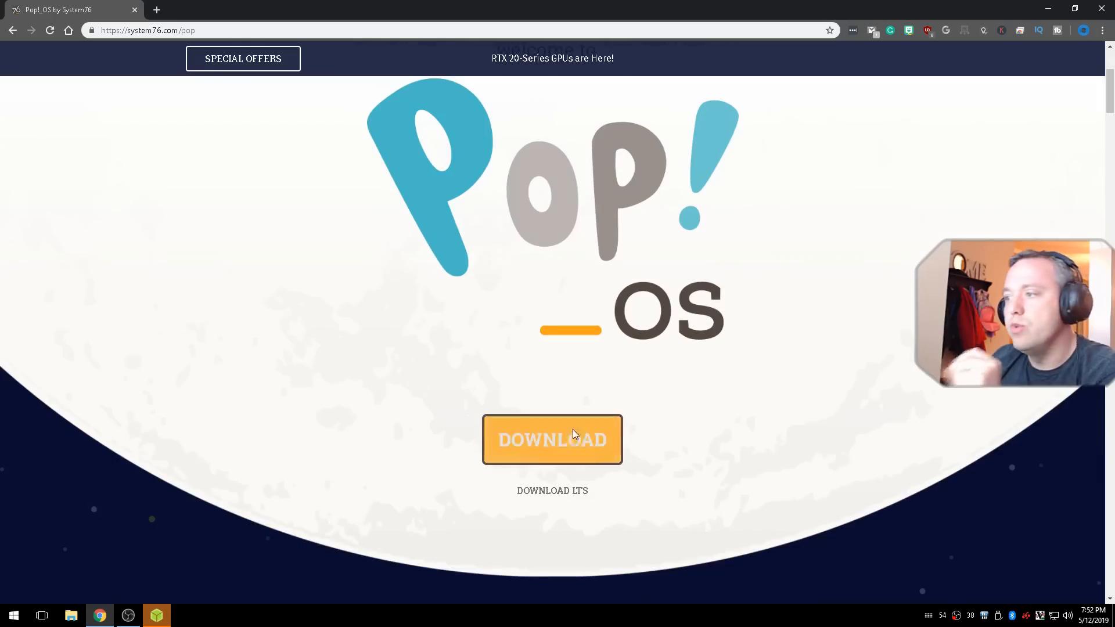
mouse_move(552, 491)
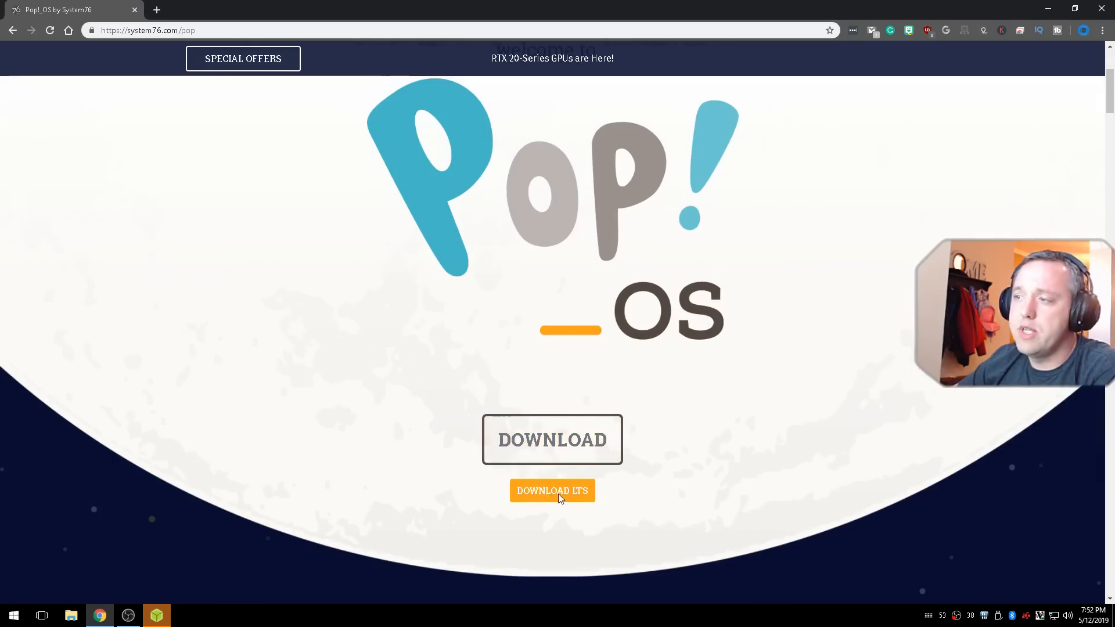
Show Pop!_OS 19.04 download options and download the Intel/AMD image.
left_click(552, 490)
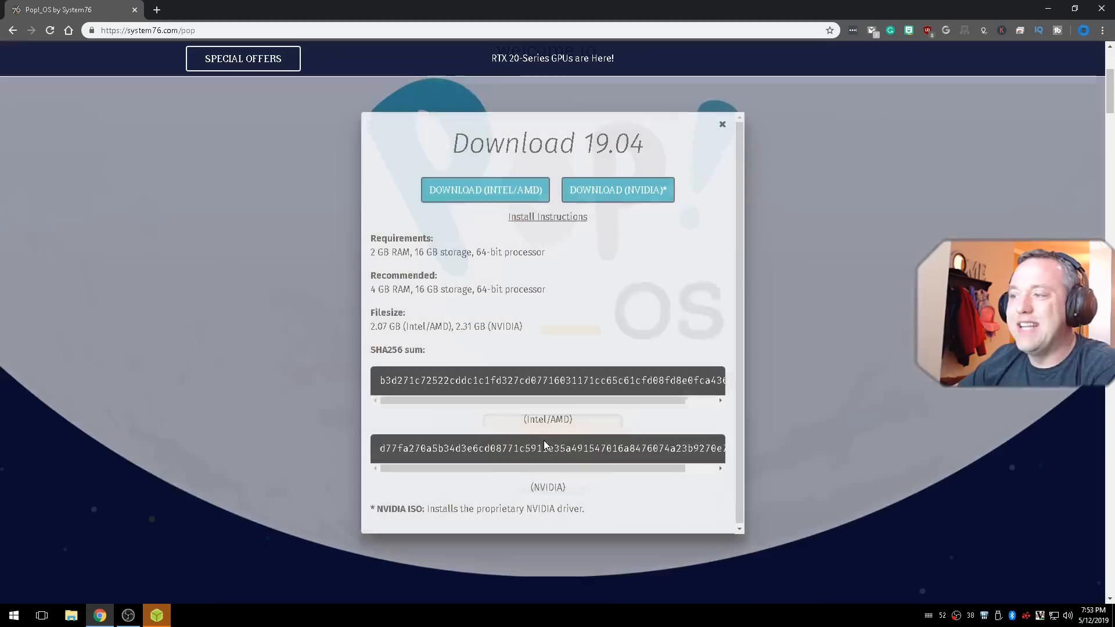
mouse_move(516, 294)
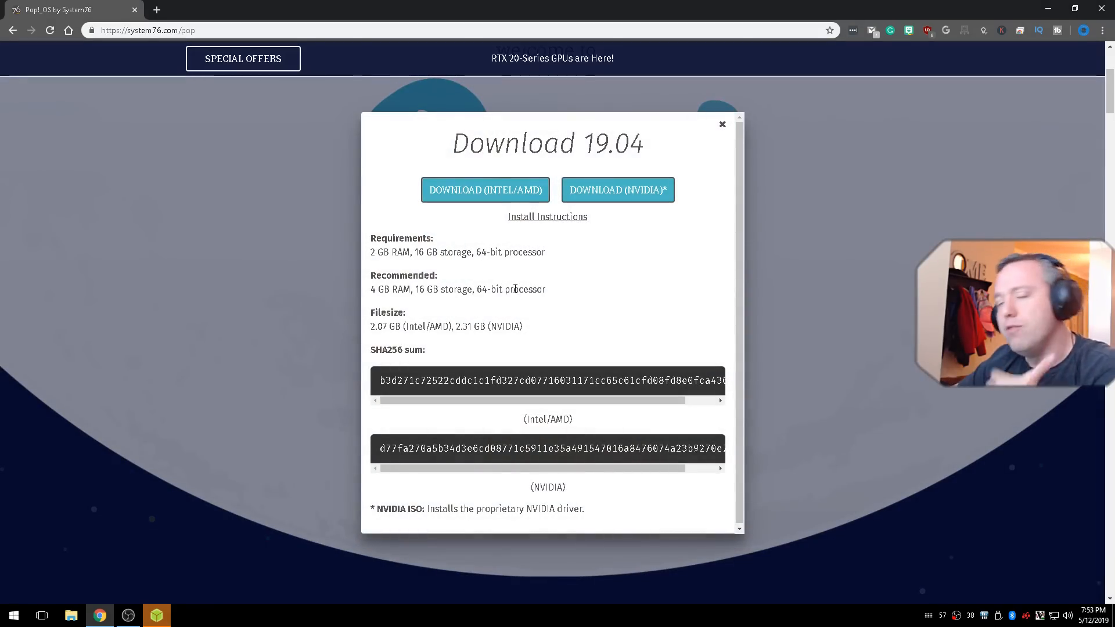
mouse_move(470, 304)
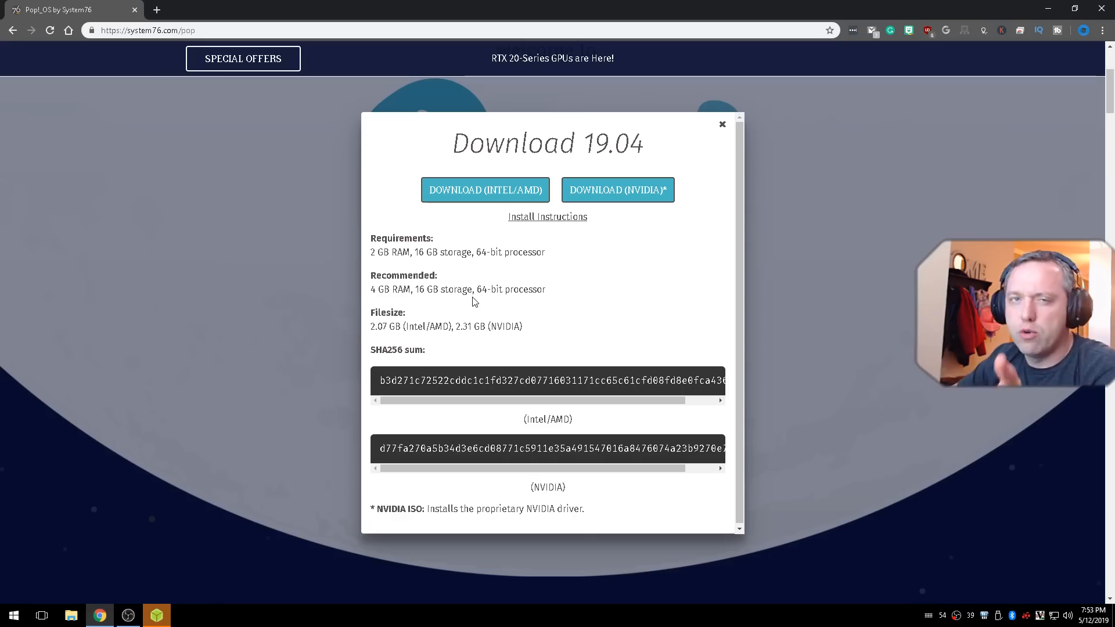
mouse_move(388, 329)
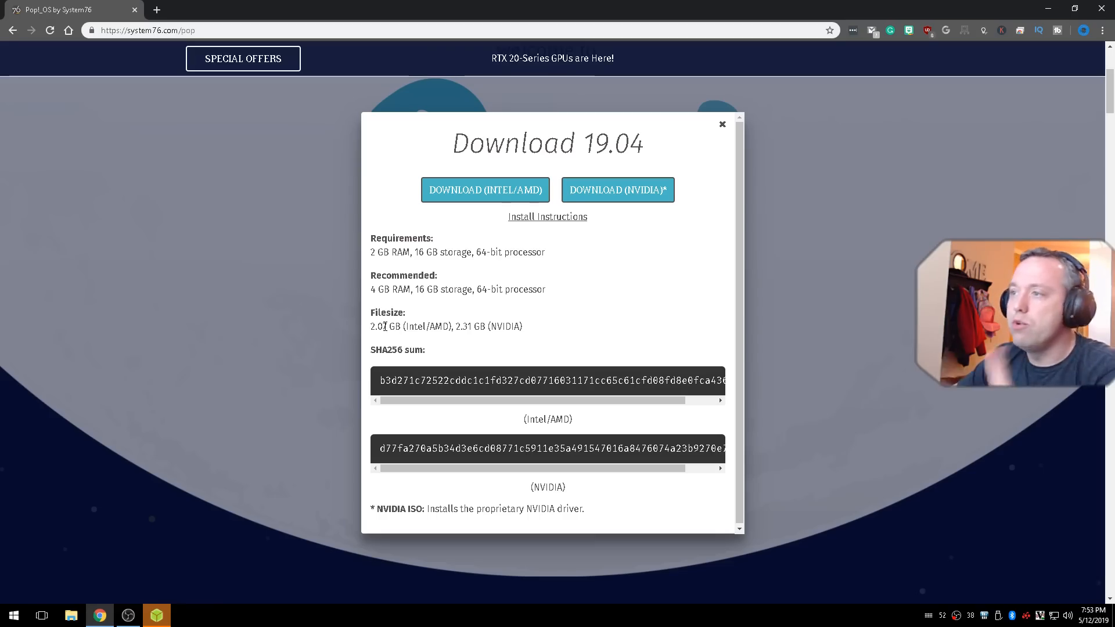
mouse_move(300, 340)
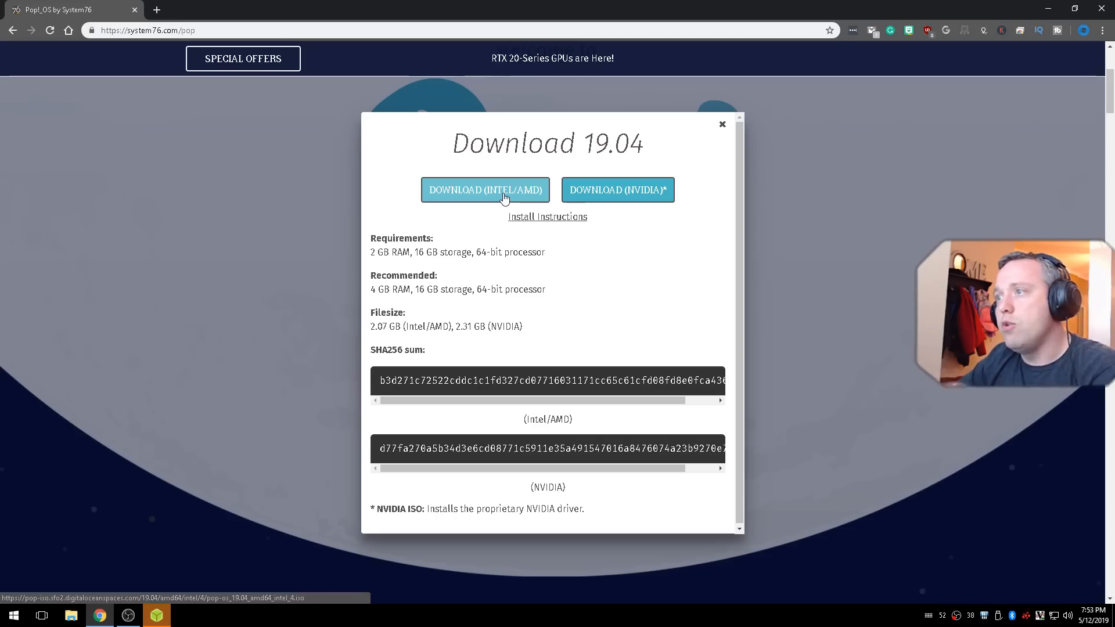
mouse_move(617, 190)
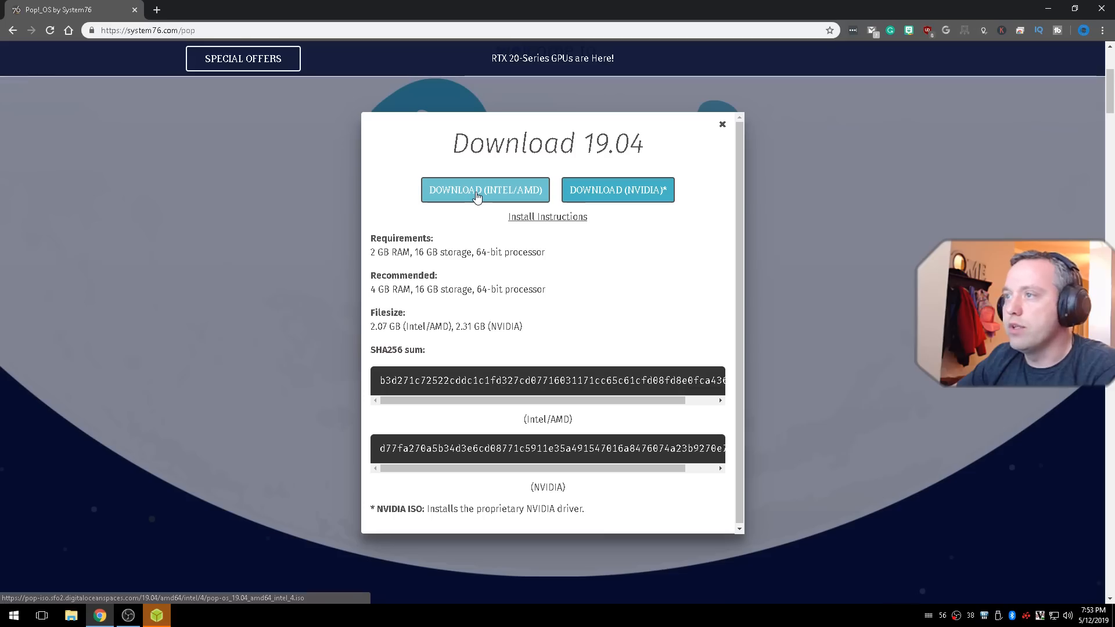
left_click(485, 190)
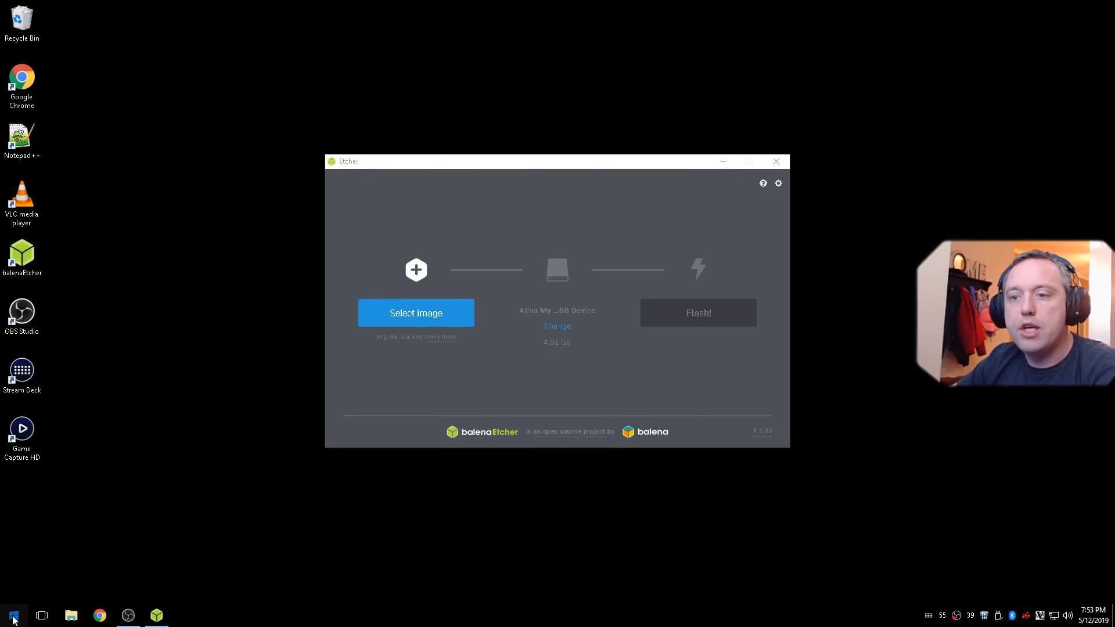
Load the Pop!_OS 19.04 ISO from the network Images folder into balenaEtcher.
left_click(12, 616)
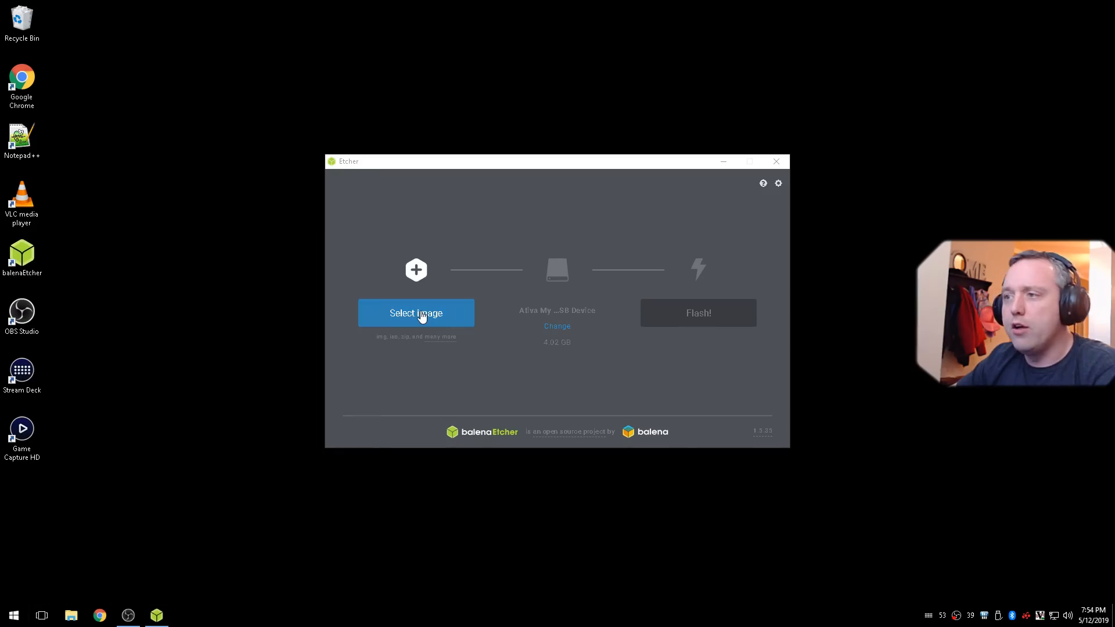
left_click(415, 314)
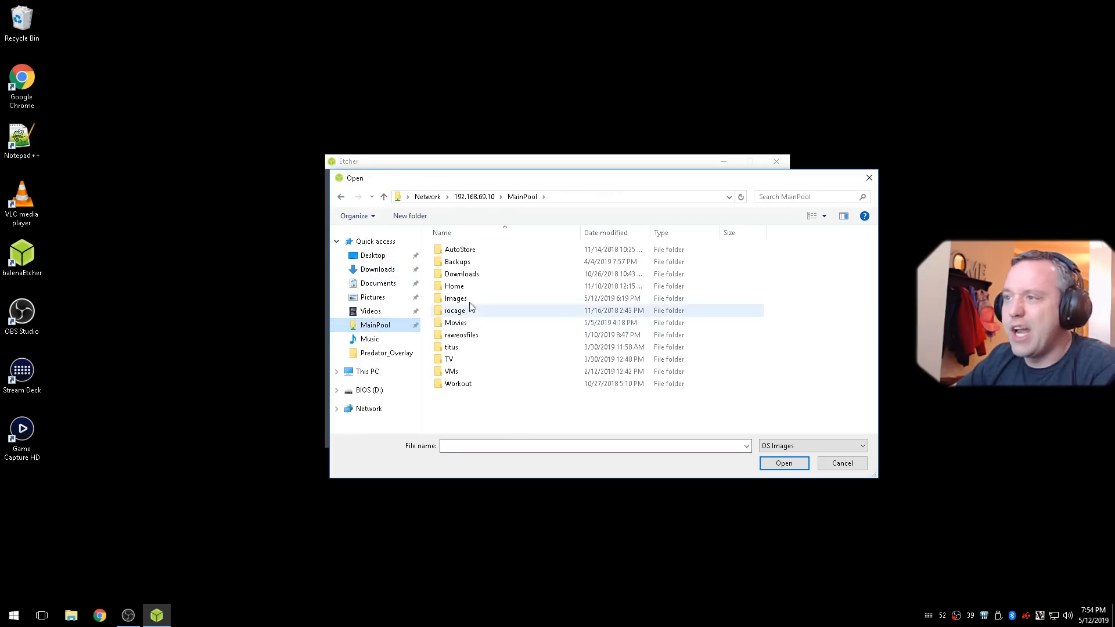
double_click(455, 298)
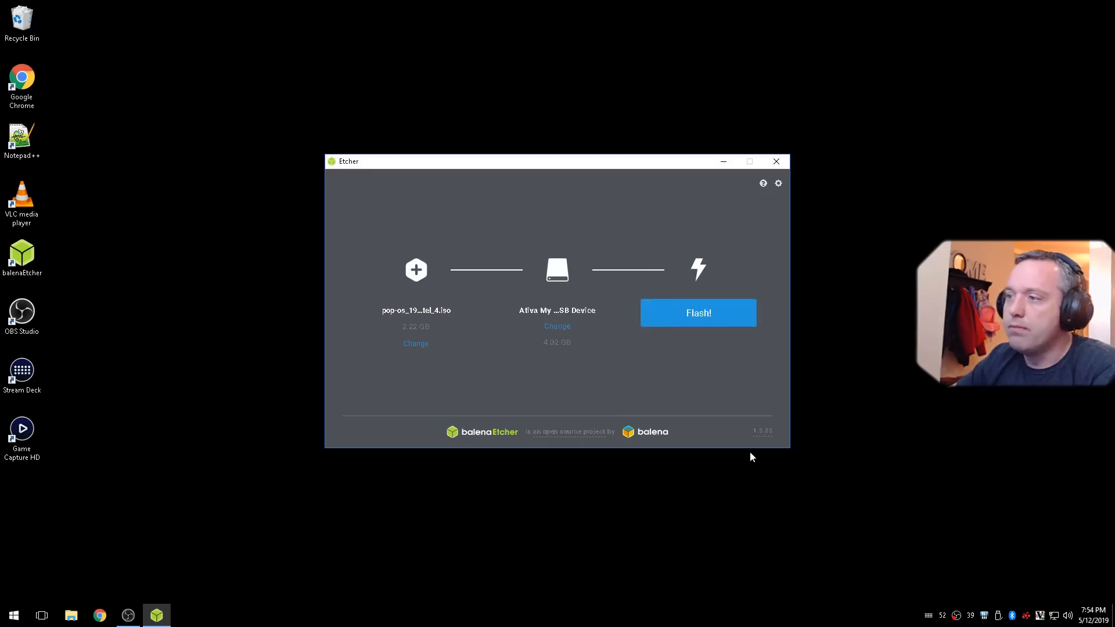
Target the Aliva 4GB USB Device and start flashing the Pop!_OS image.
left_click(557, 326)
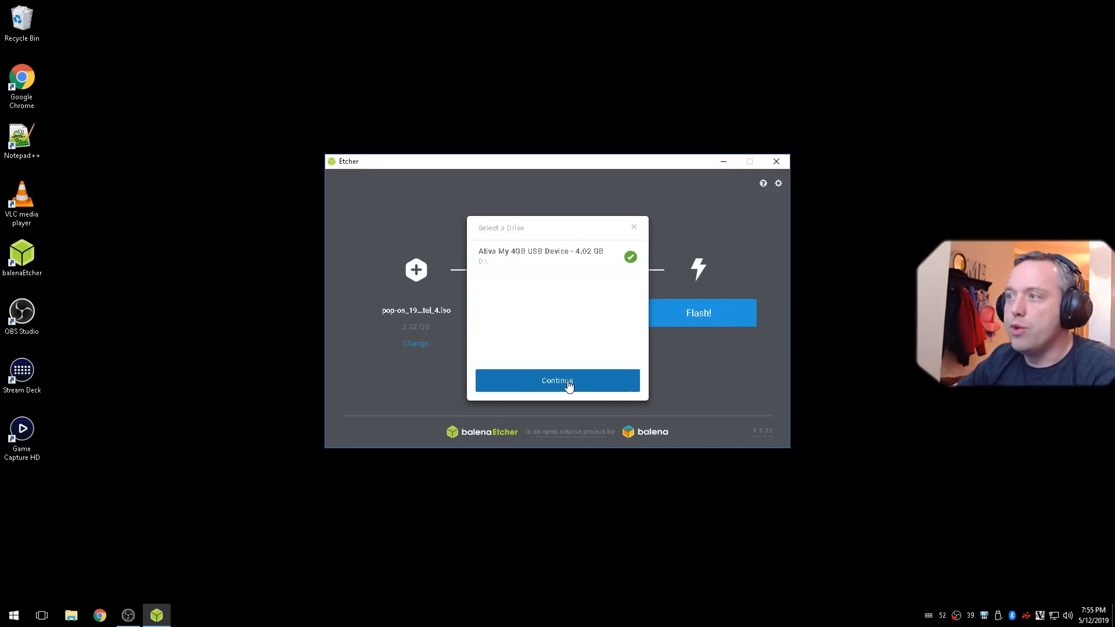
left_click(557, 381)
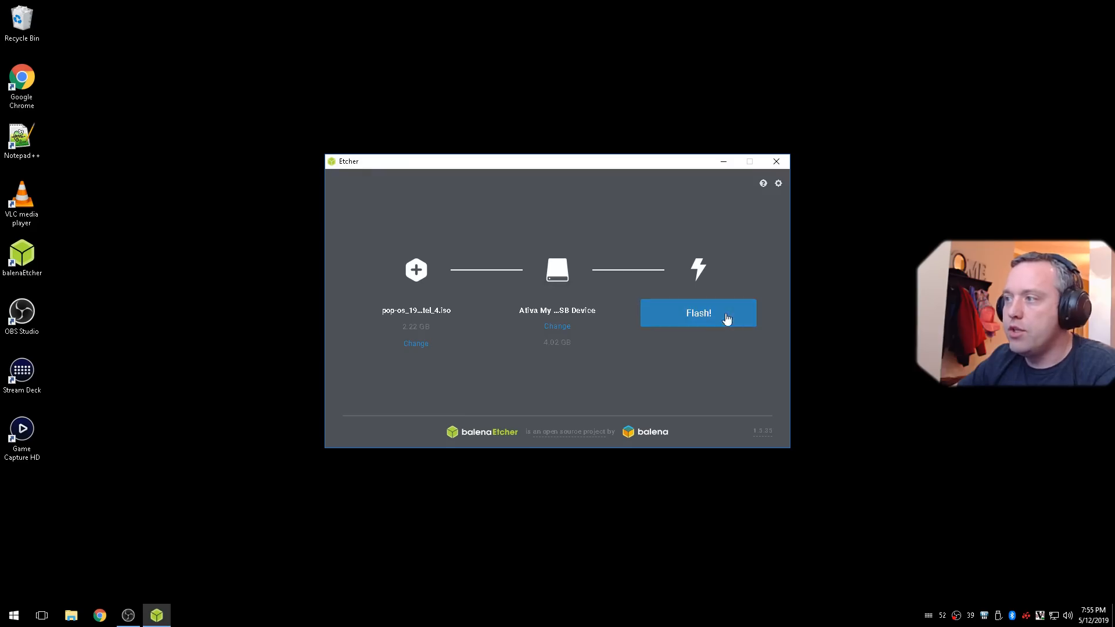
left_click(698, 313)
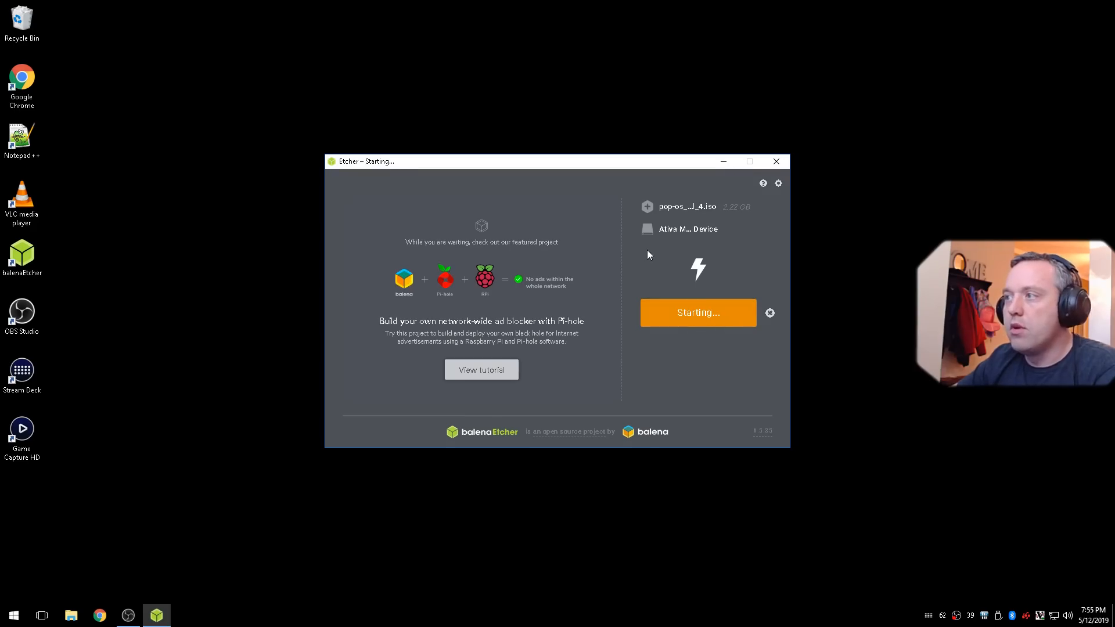
mouse_move(704, 253)
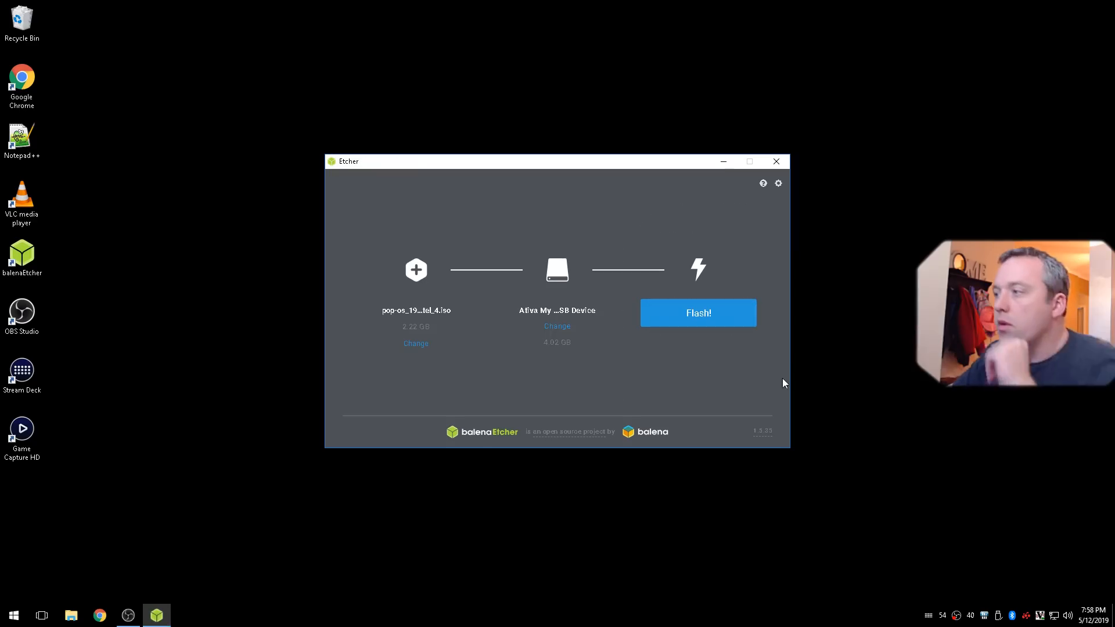
Close the balenaEtcher window after flashing.
left_click(776, 161)
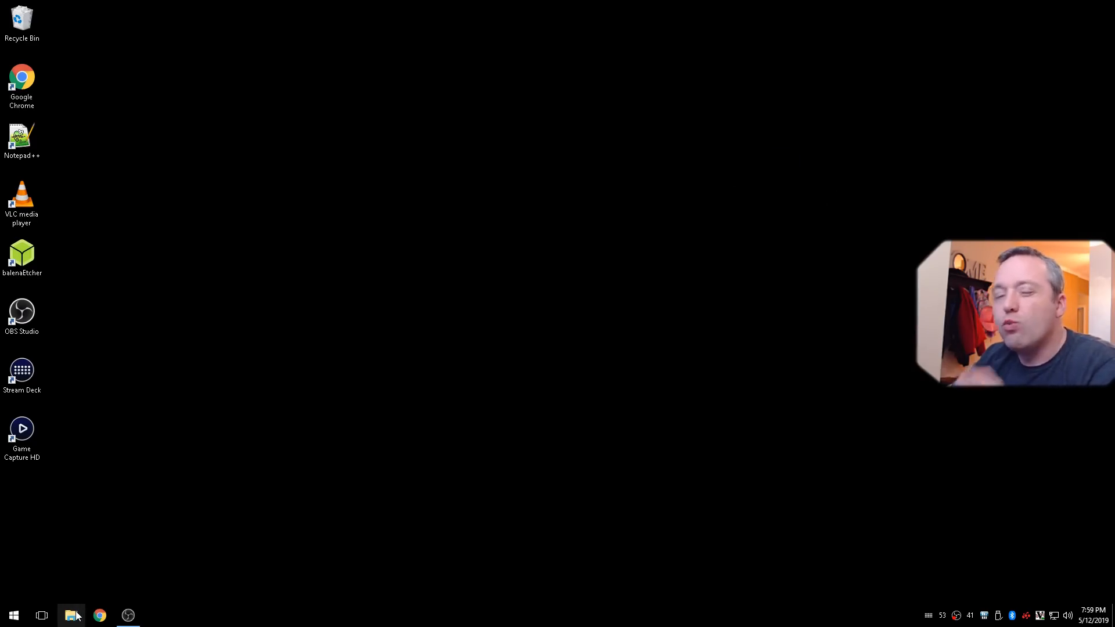
mouse_move(70, 615)
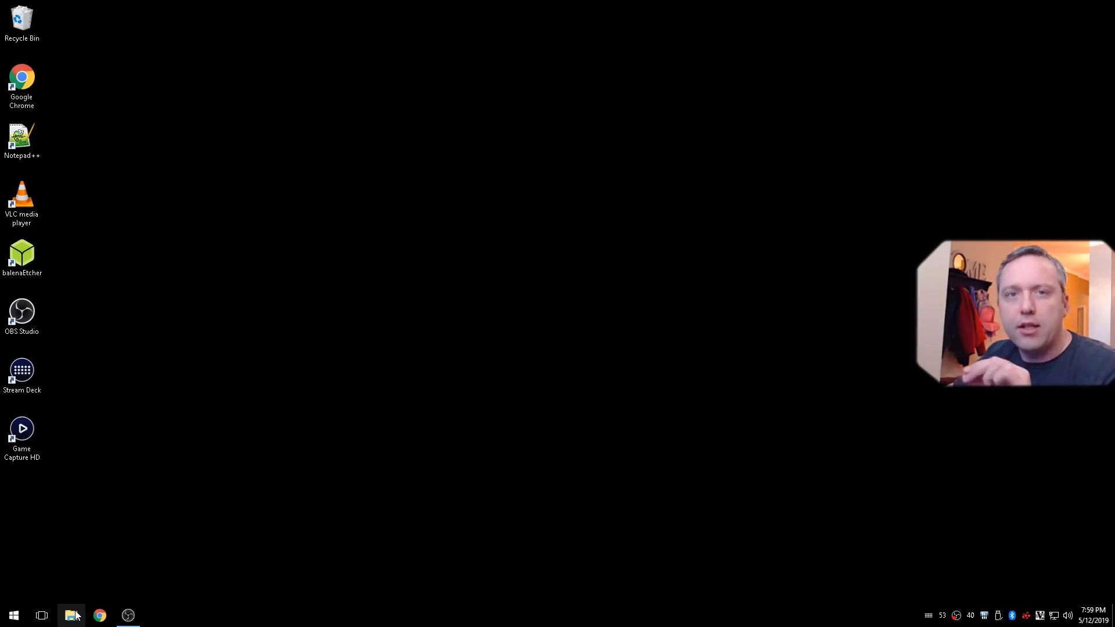
Inspect USB Drive (D:) in File Explorer, showing its efi folder.
left_click(70, 615)
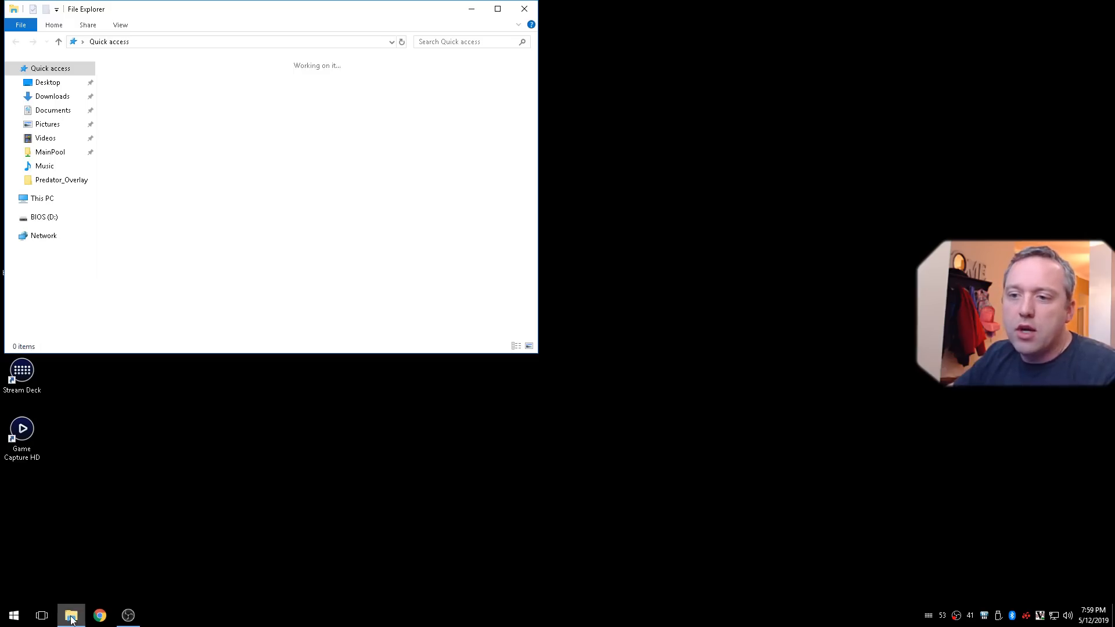
left_click(50, 216)
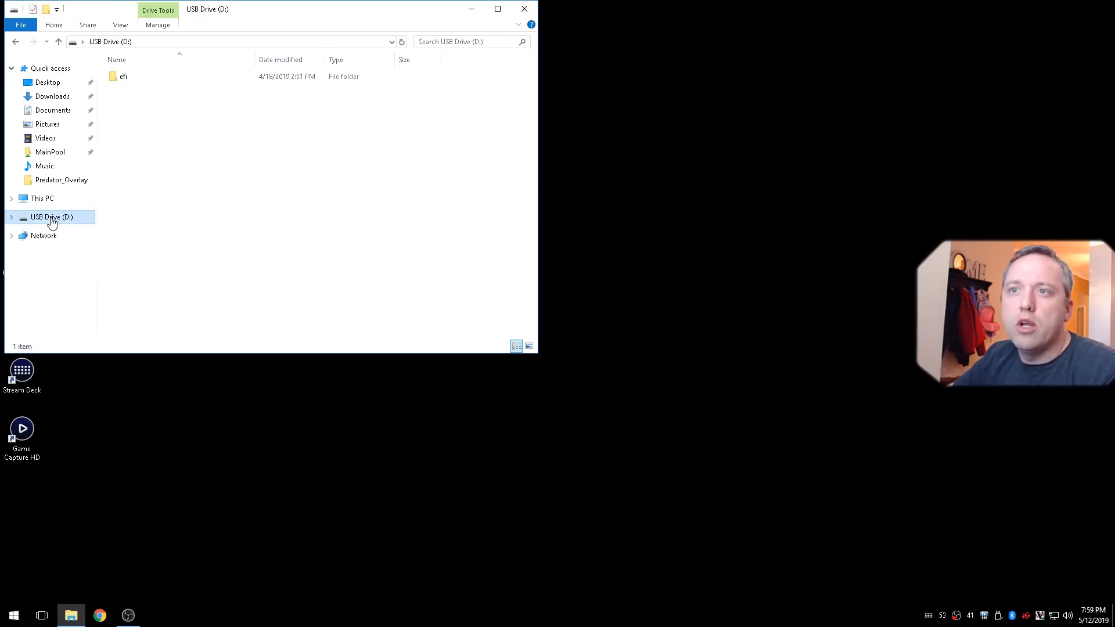
right_click(50, 216)
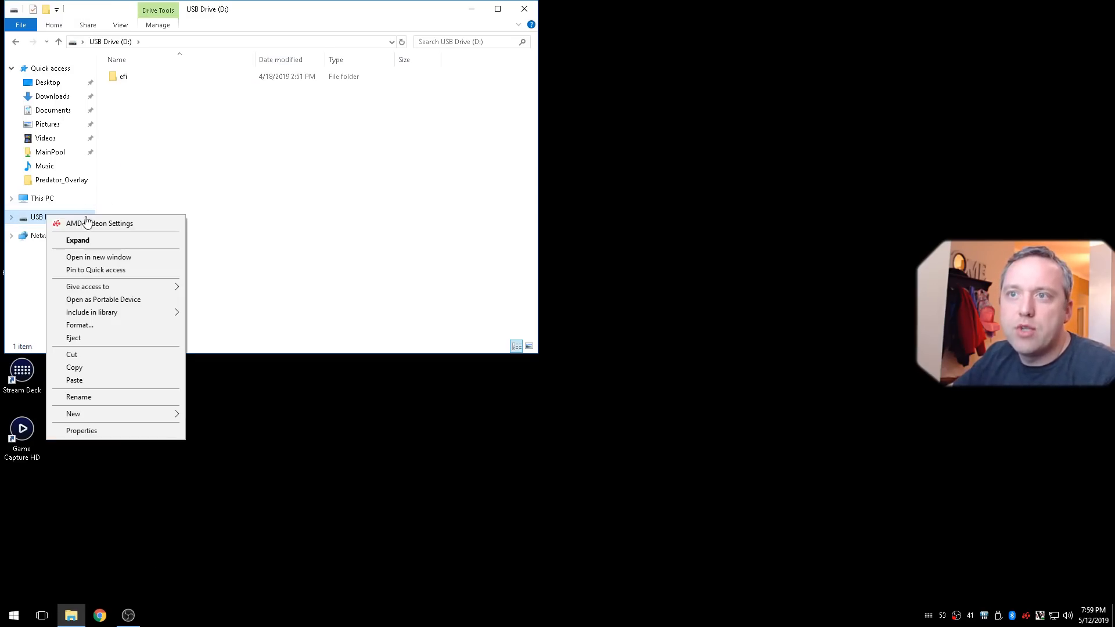
left_click(349, 219)
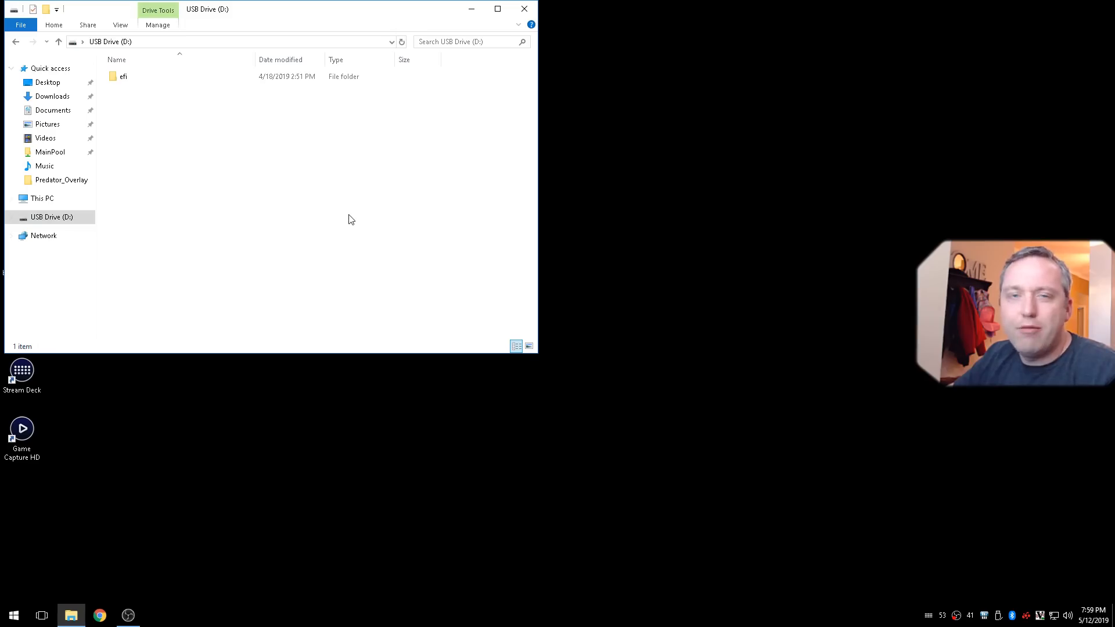
mouse_move(118, 229)
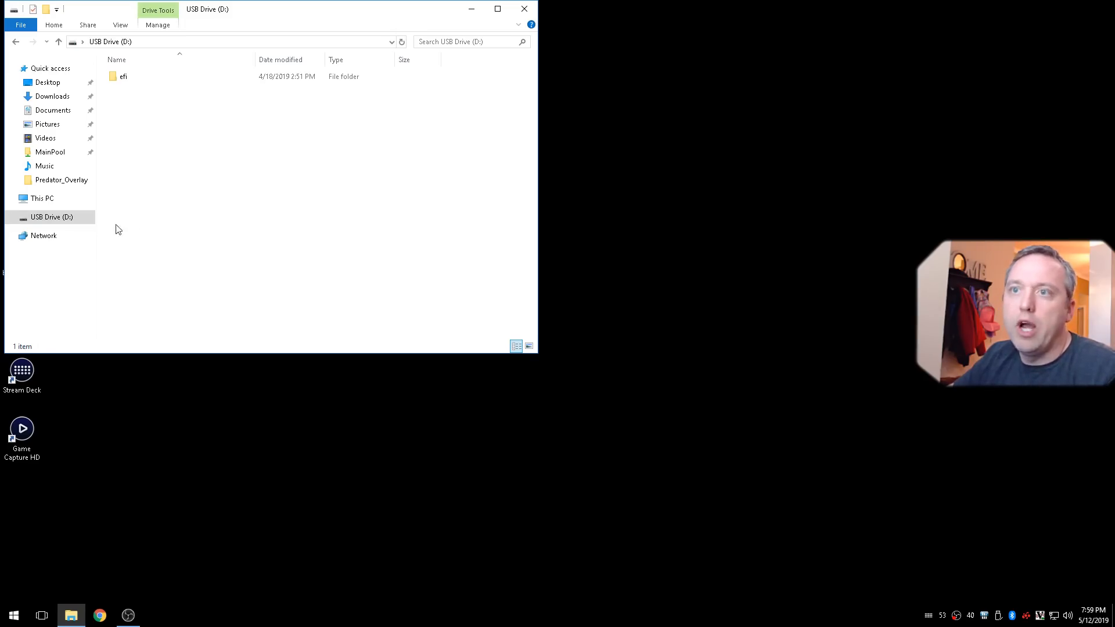
right_click(52, 217)
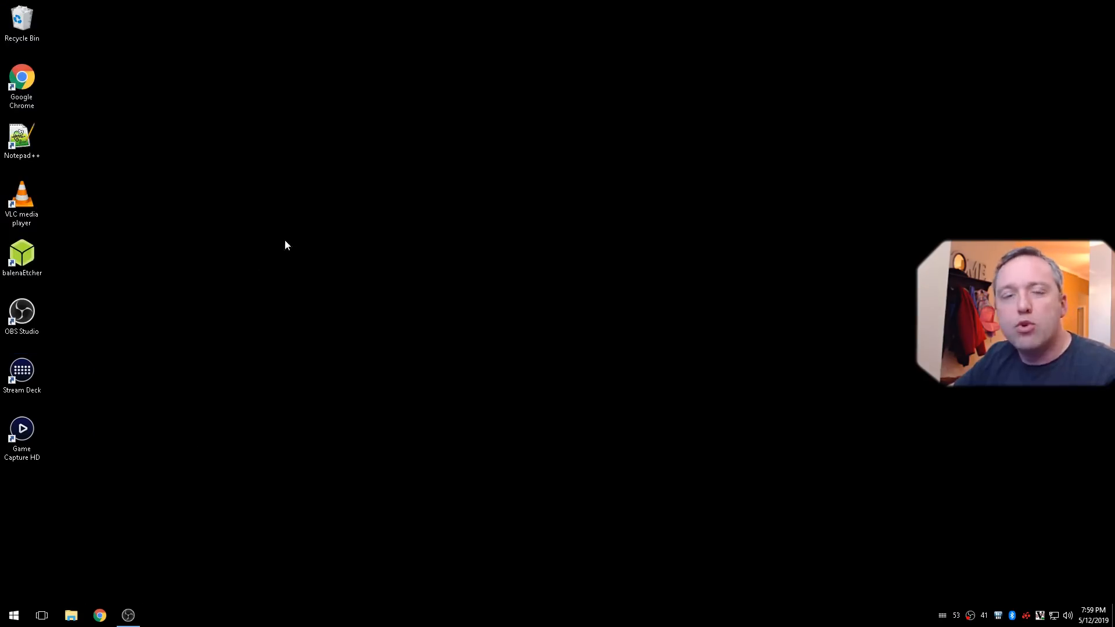
mouse_move(329, 248)
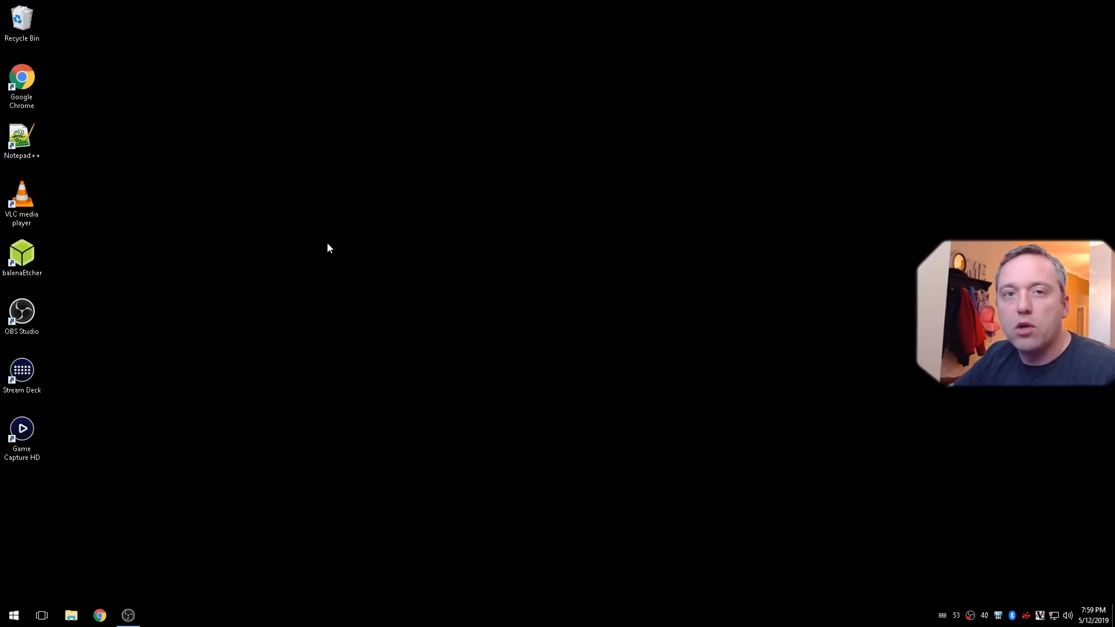
mouse_move(310, 311)
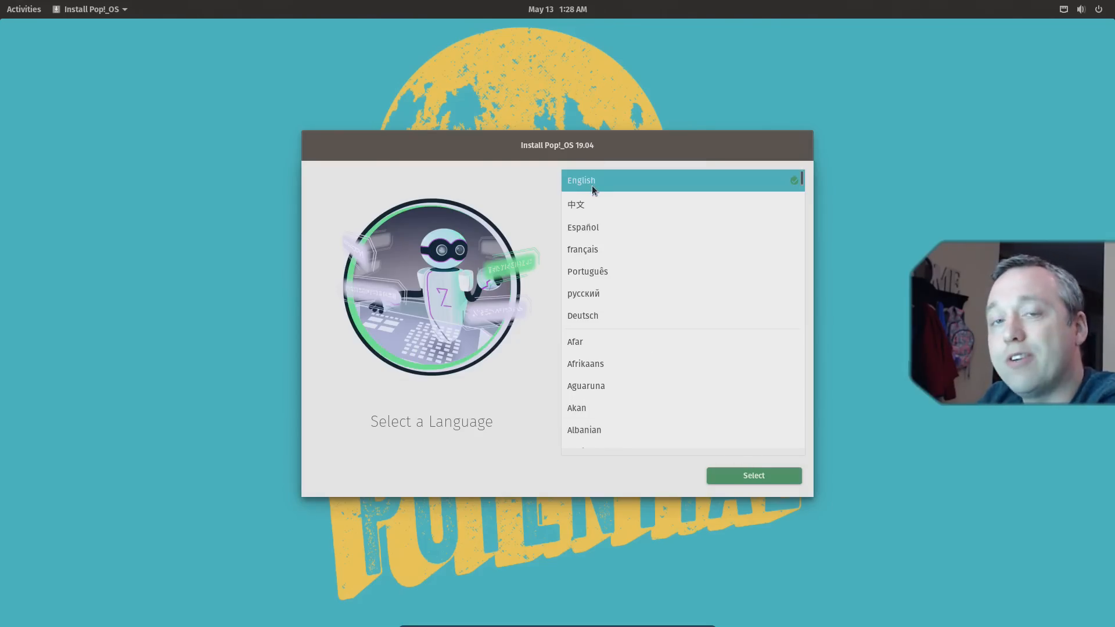
Choose English, United States region, and the Default keyboard layout.
left_click(753, 475)
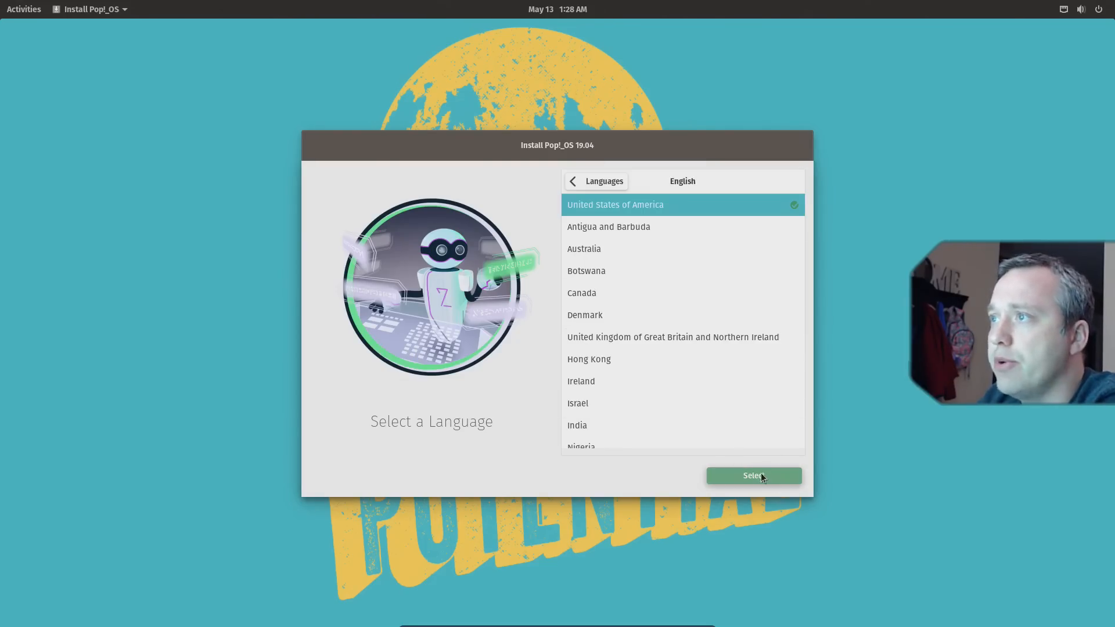
left_click(753, 475)
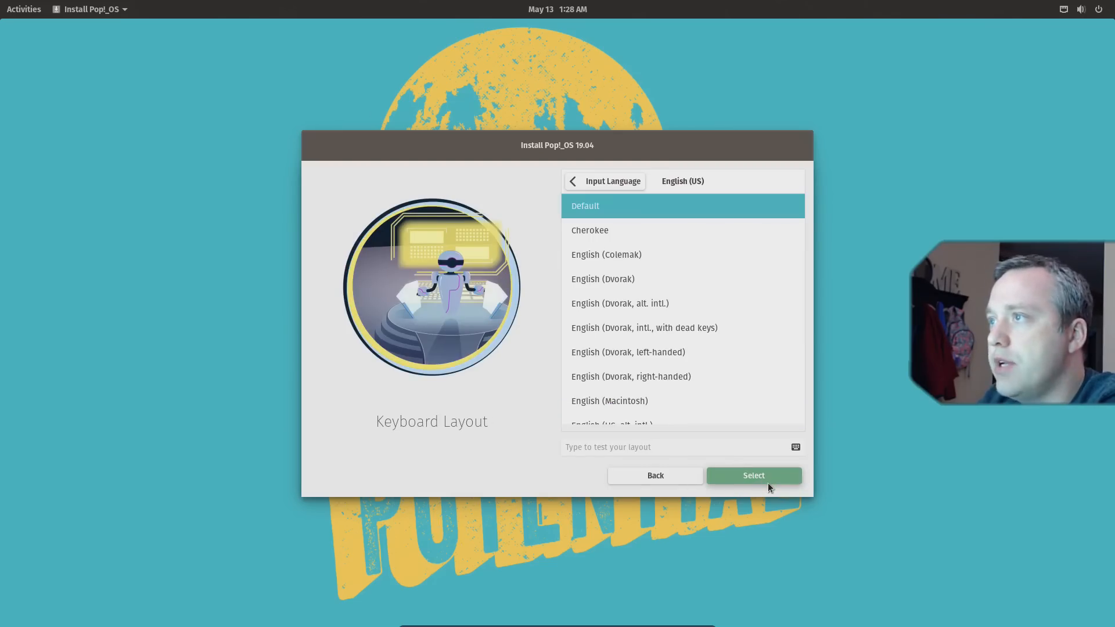
mouse_move(777, 460)
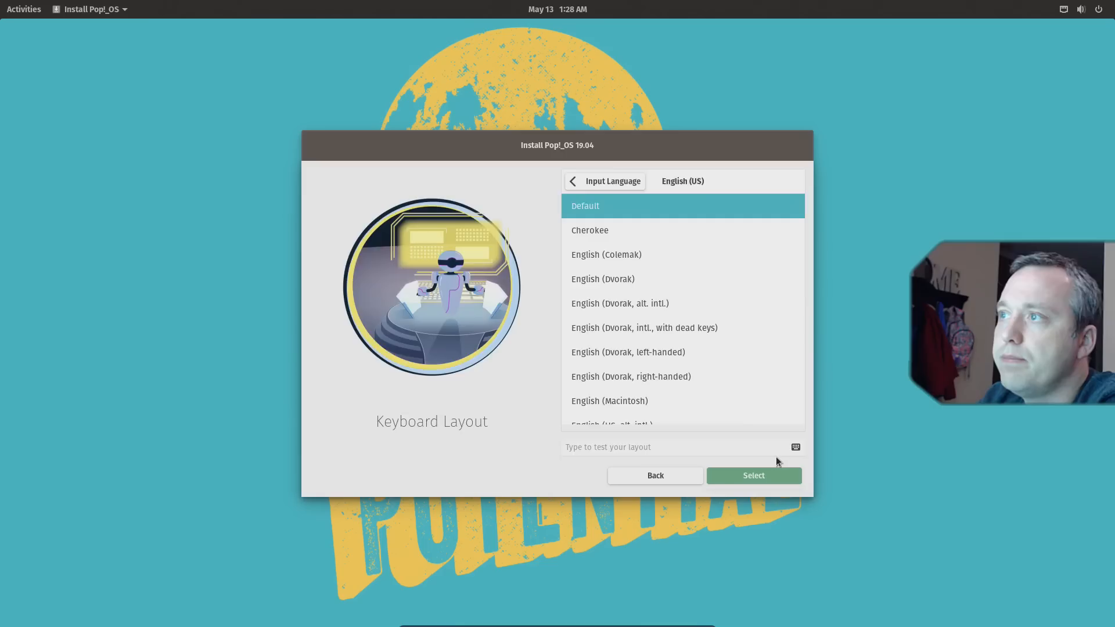
left_click(753, 475)
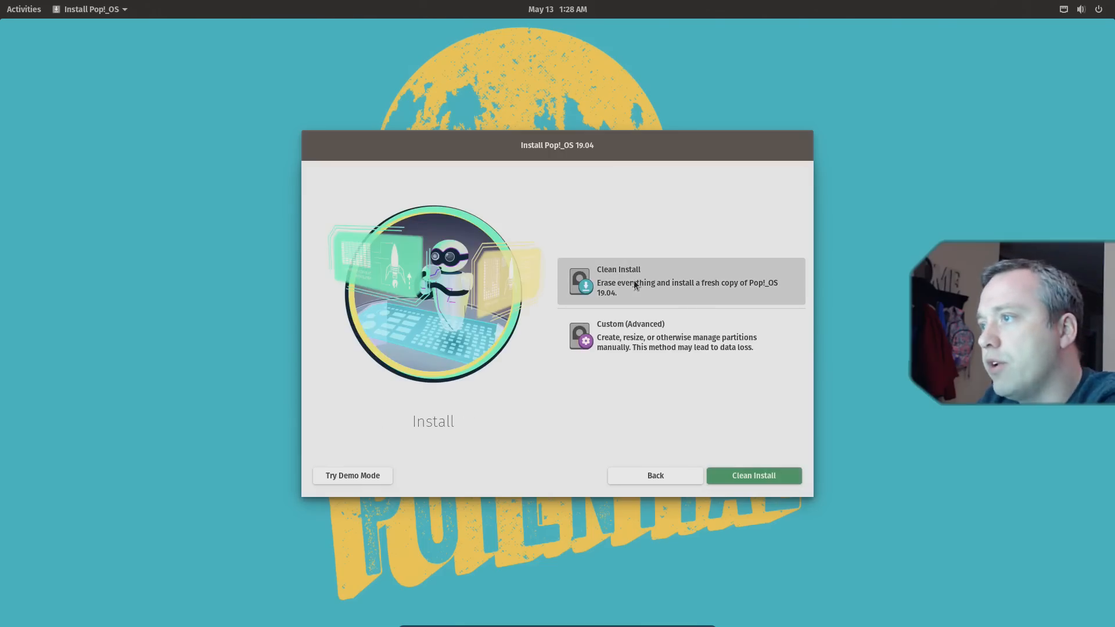
mouse_move(753, 475)
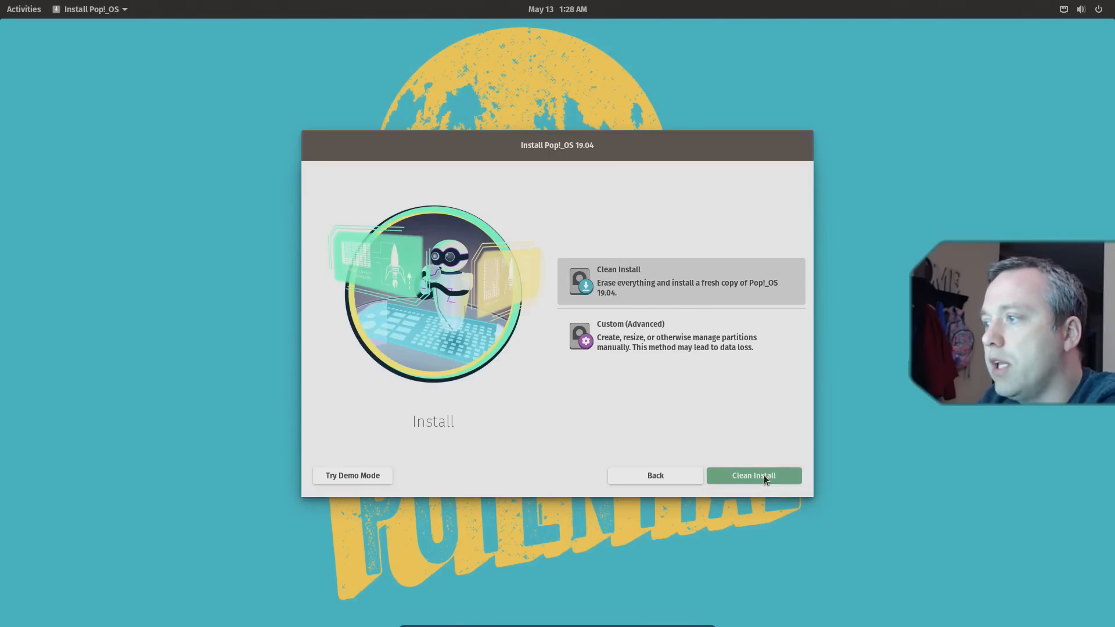
Choose Clean Install and erase the 30 GB ATA VBOX HARDDISK.
left_click(753, 475)
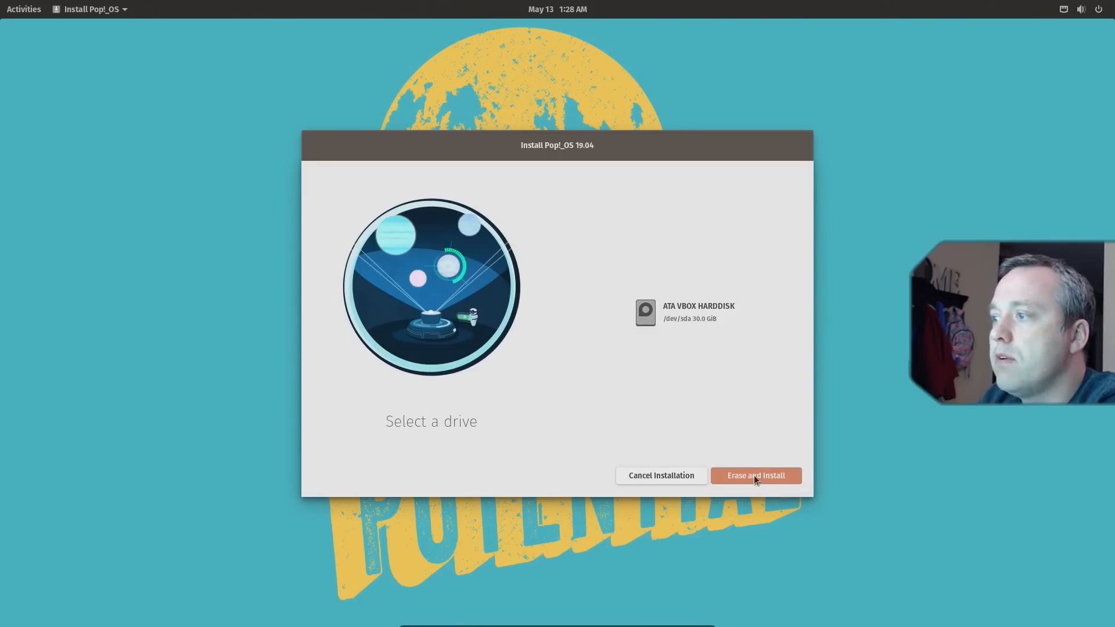
left_click(682, 313)
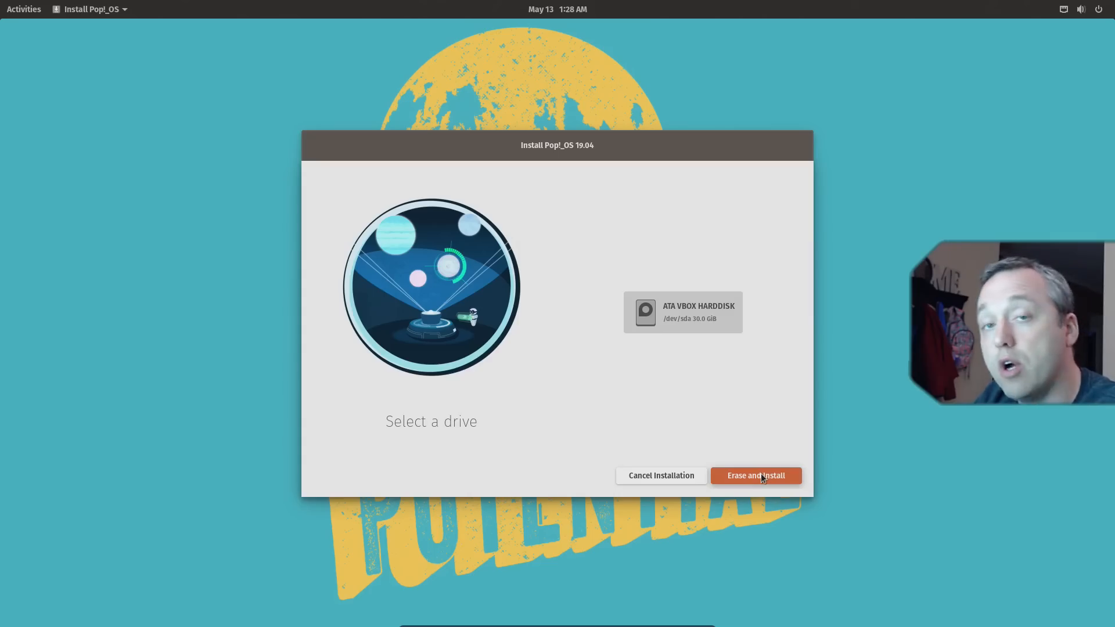
left_click(755, 475)
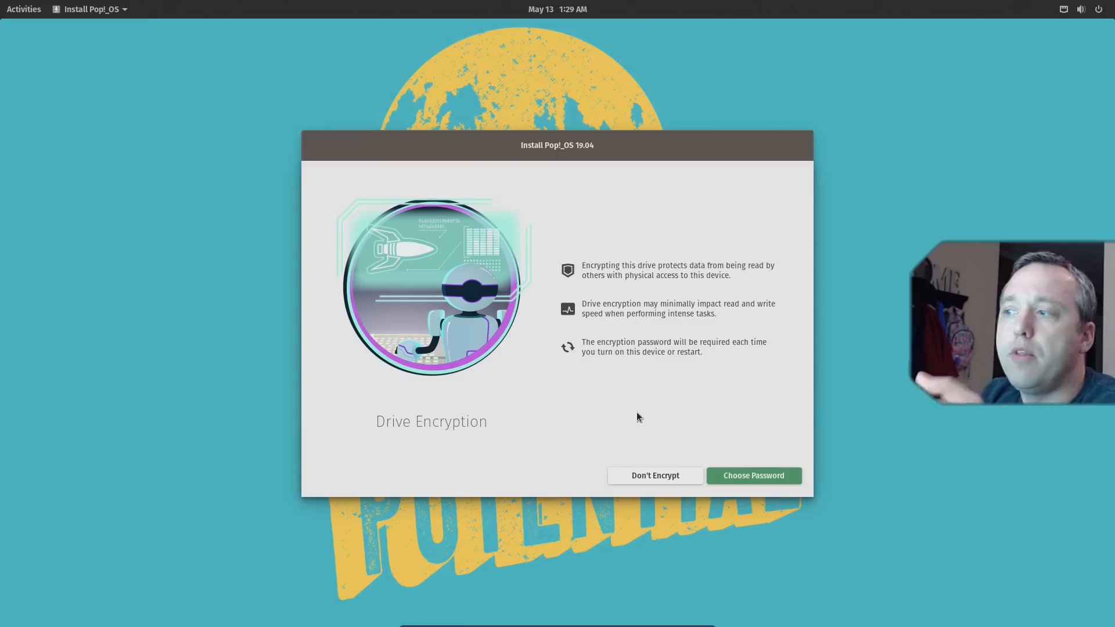
mouse_move(641, 418)
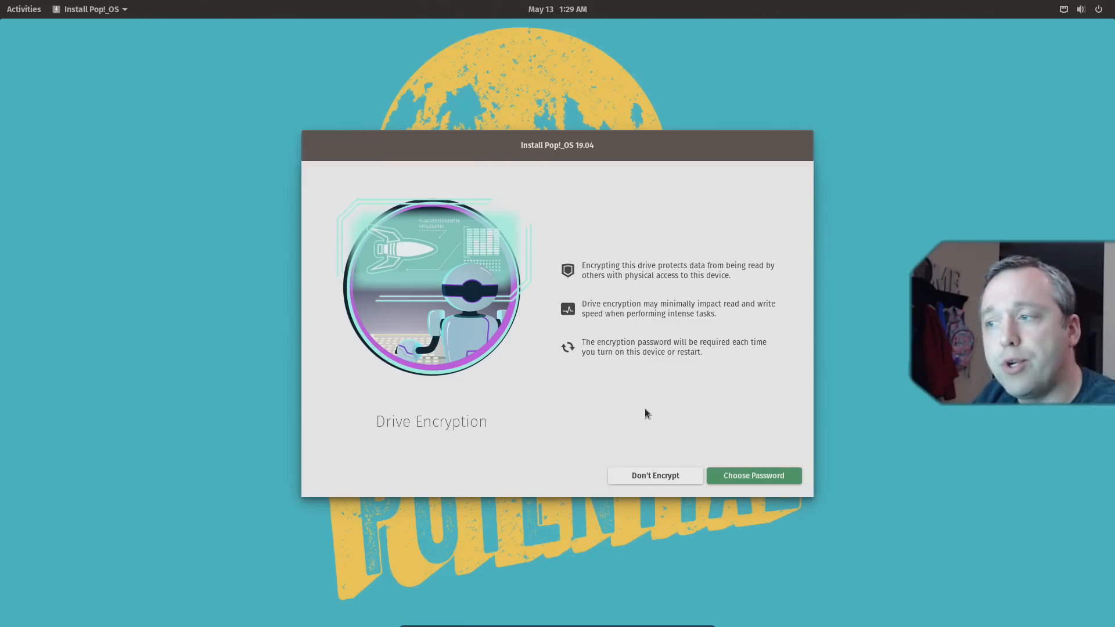
mouse_move(636, 434)
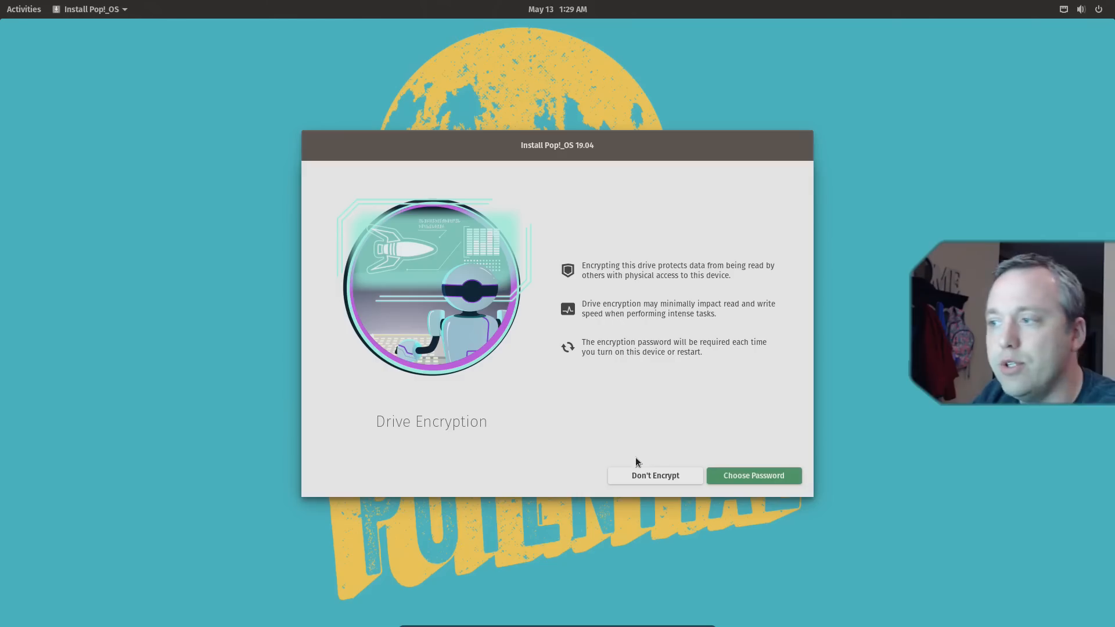
mouse_move(655, 475)
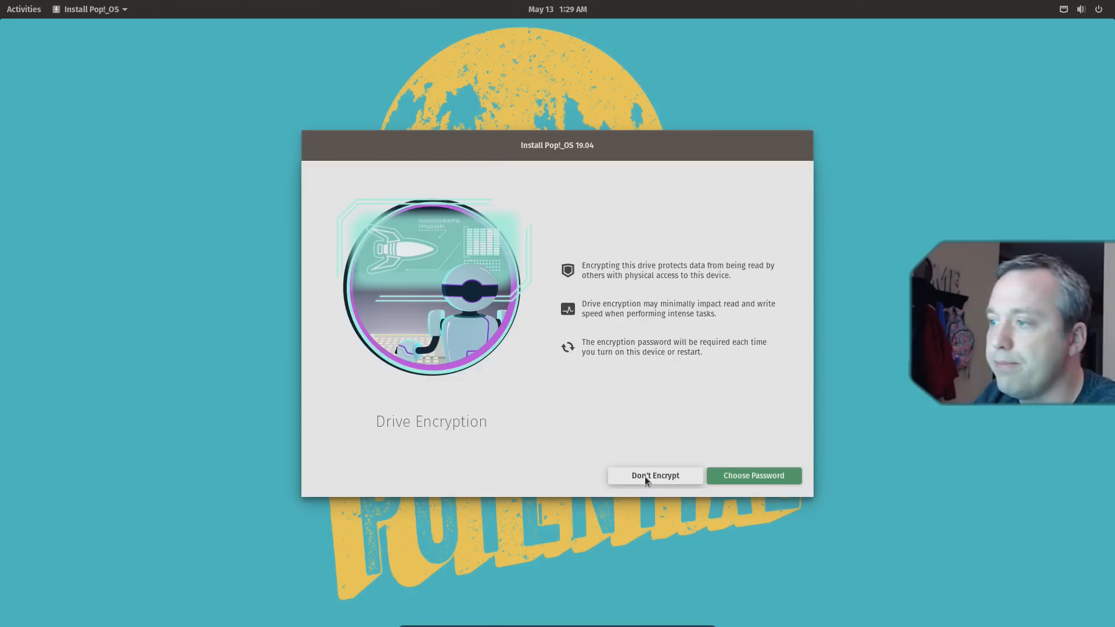
Choose Don't Encrypt on the Drive Encryption screen.
left_click(655, 476)
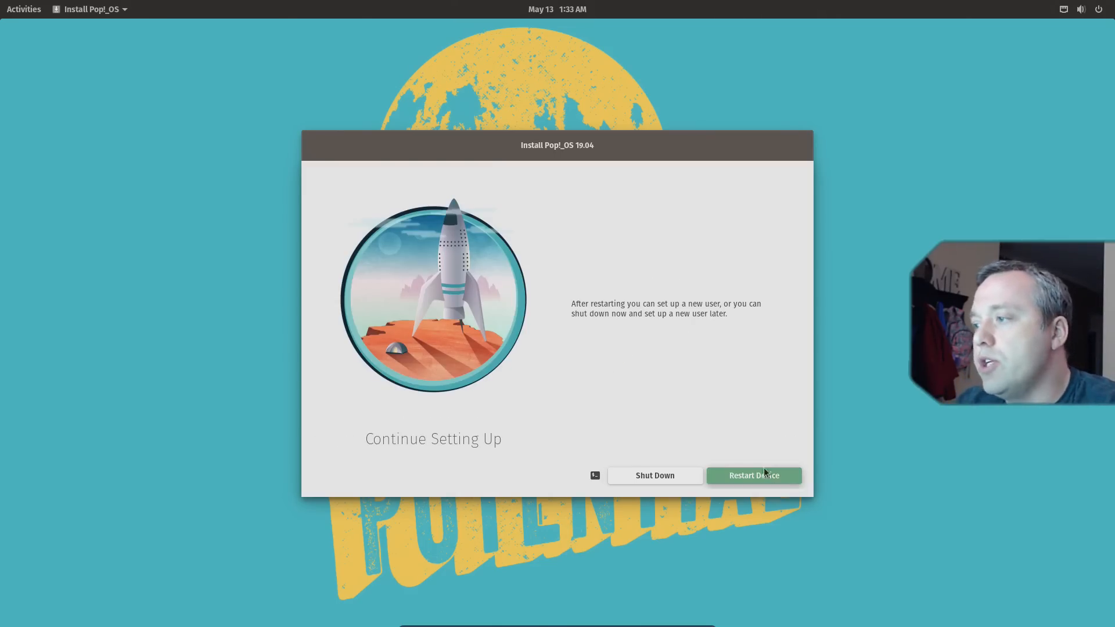
Click Restart Device on the Continue Setting Up screen.
left_click(753, 476)
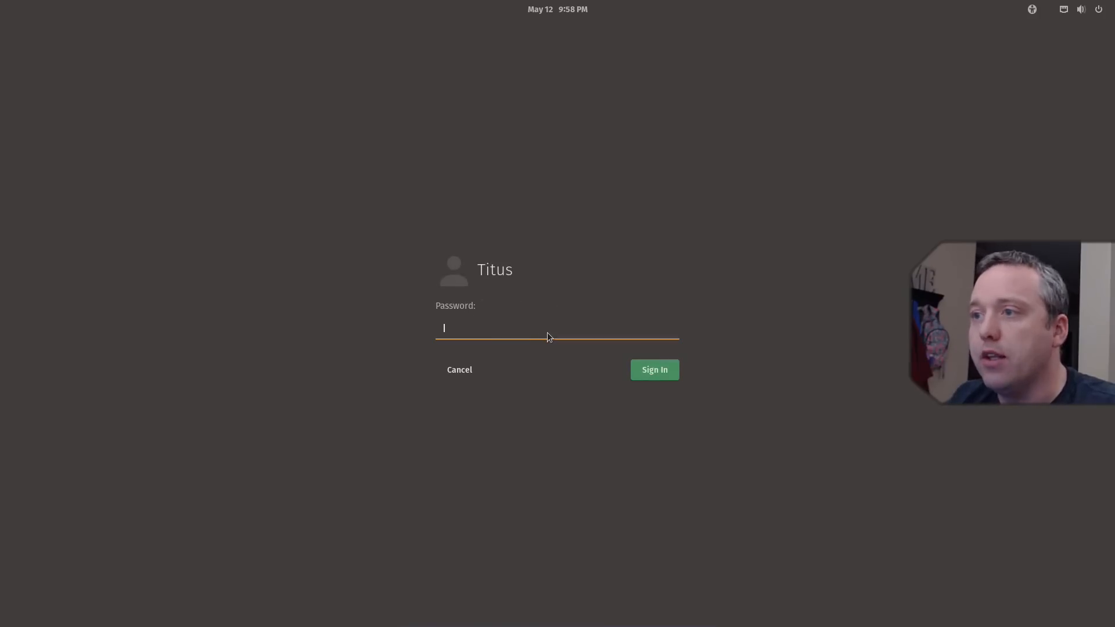
Sign in to the new Pop!_OS account from the login screen.
left_click(653, 369)
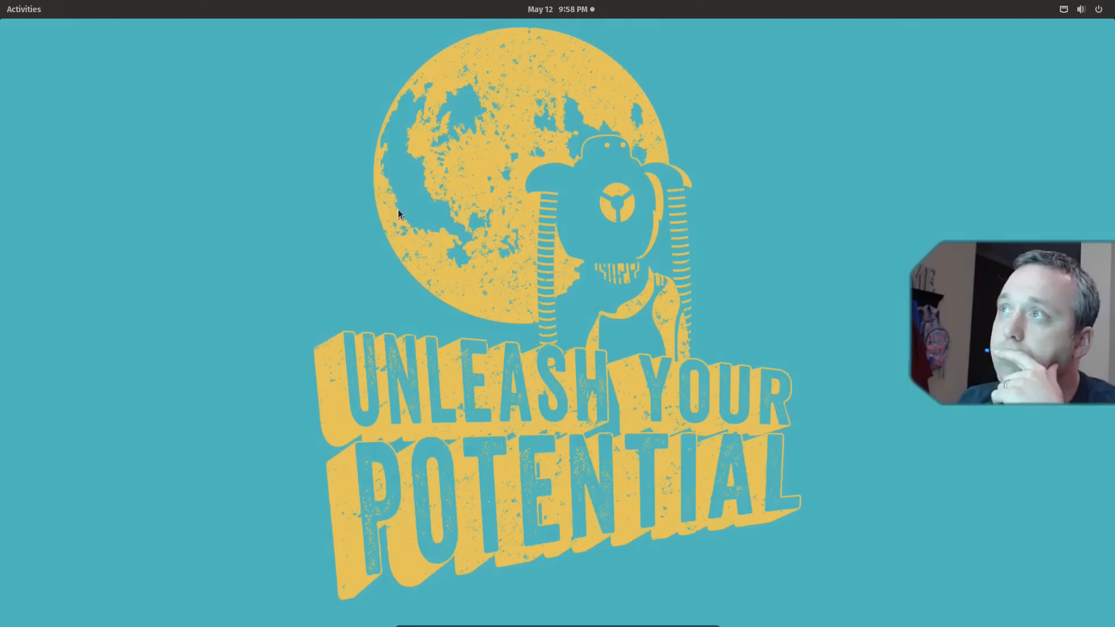
mouse_move(362, 238)
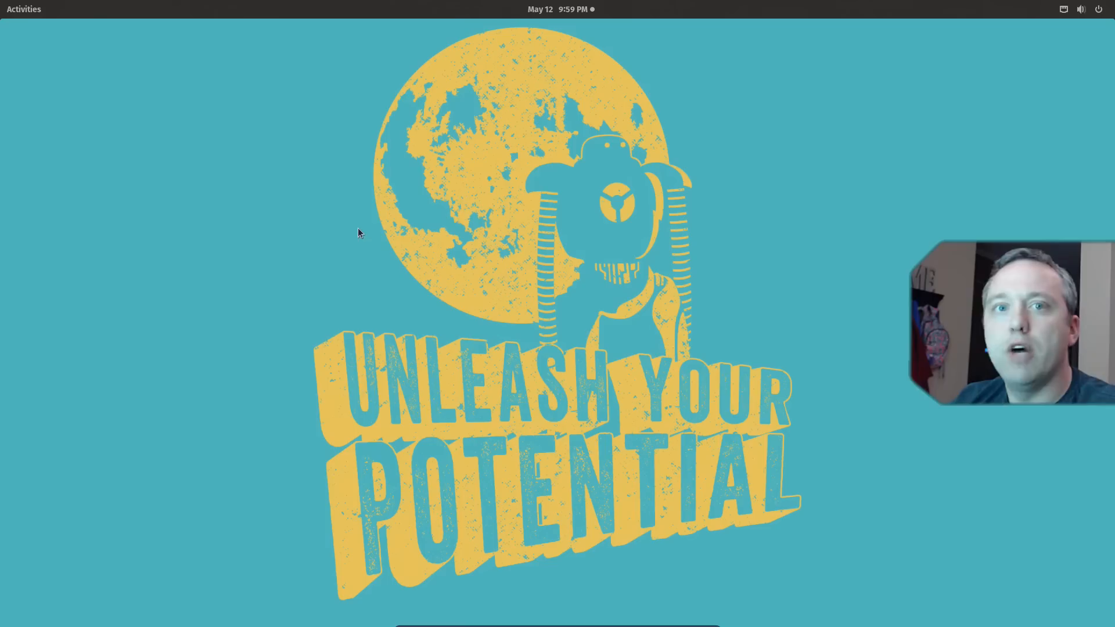
mouse_move(360, 227)
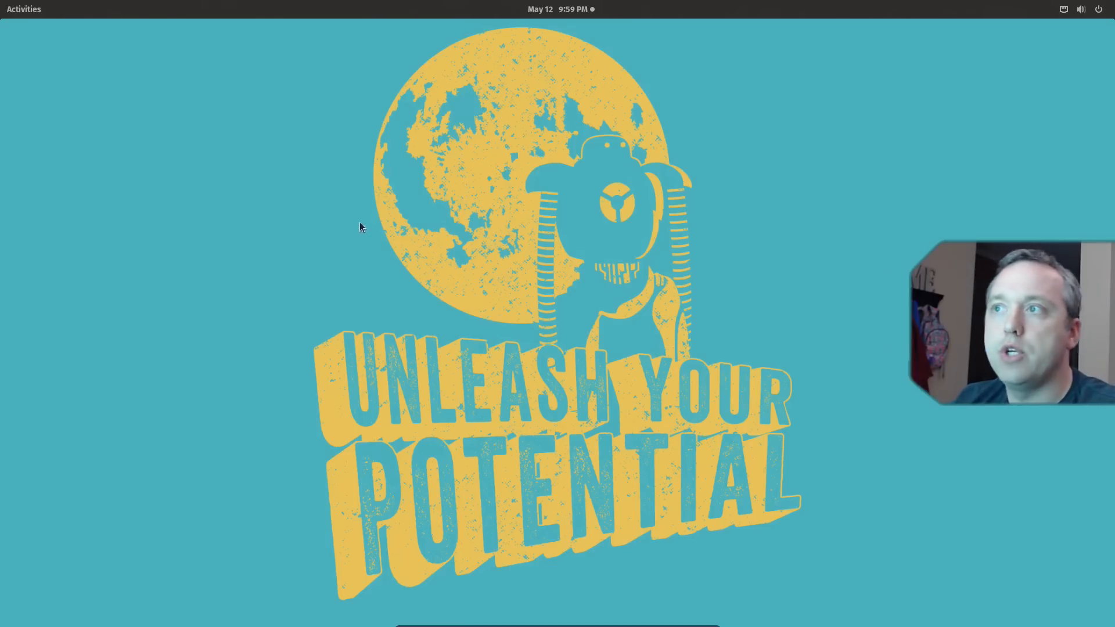
mouse_move(369, 225)
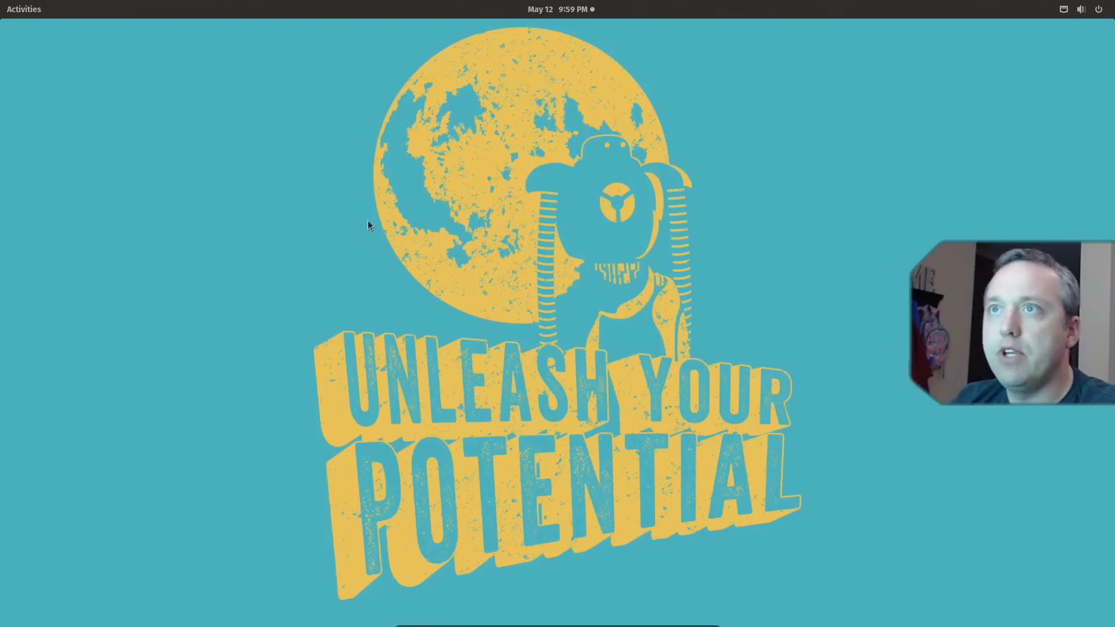
mouse_move(345, 209)
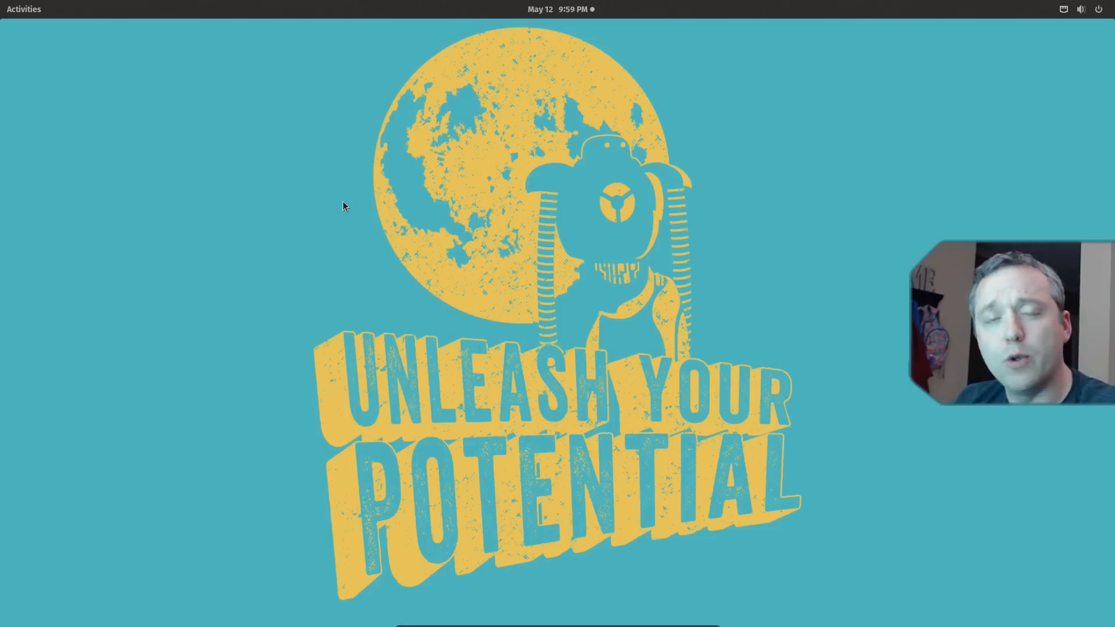
mouse_move(370, 314)
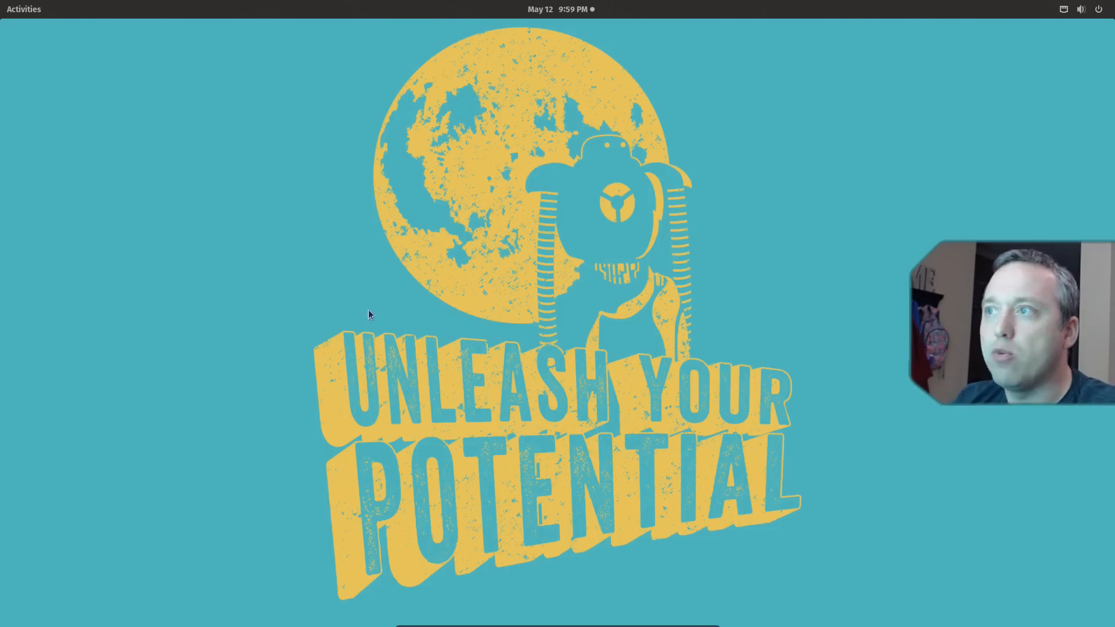
Open the Activities overview from the top-left corner of the top bar.
left_click(23, 9)
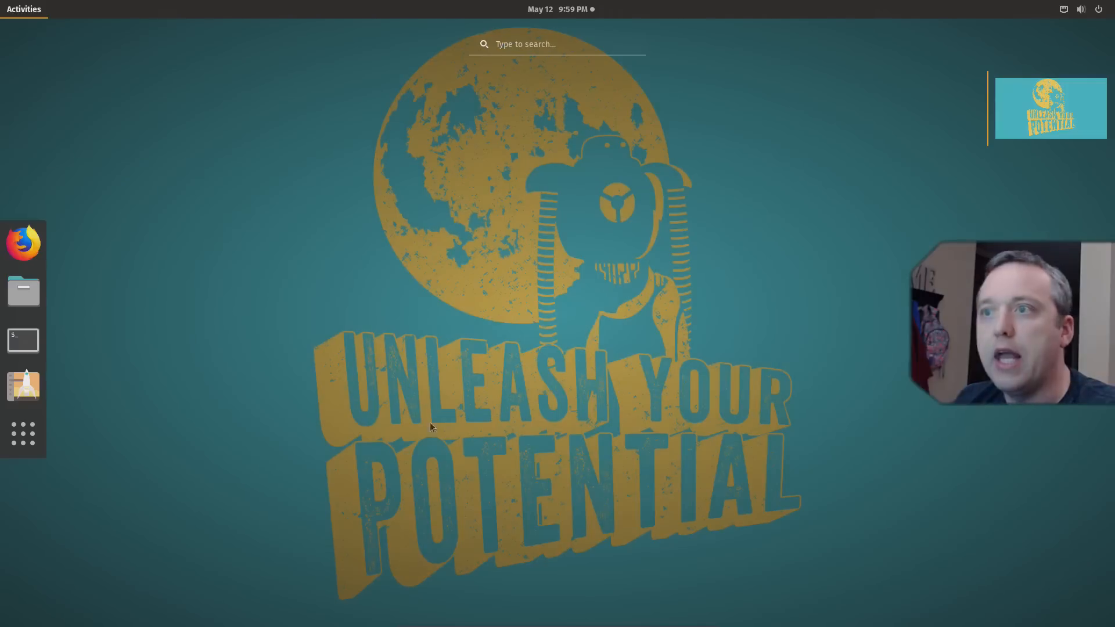
mouse_move(548, 427)
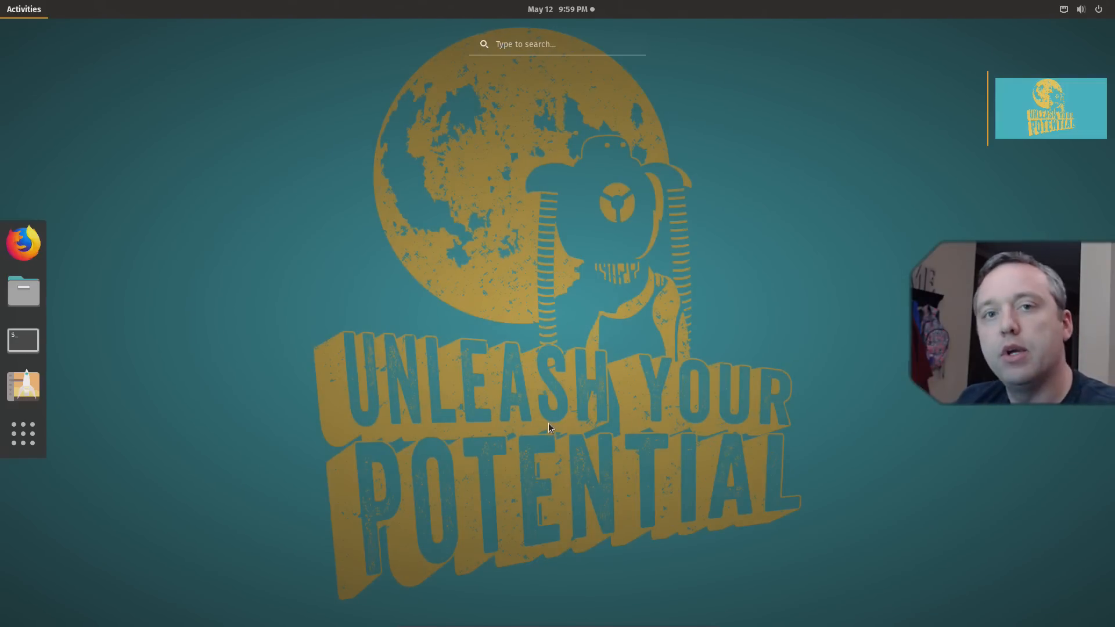
mouse_move(545, 421)
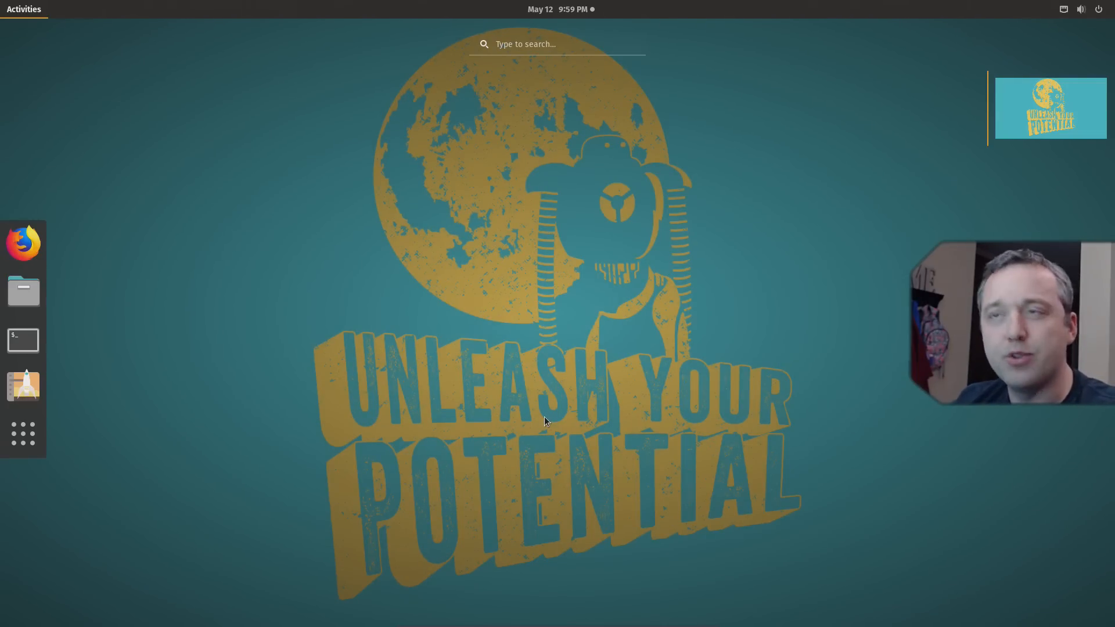